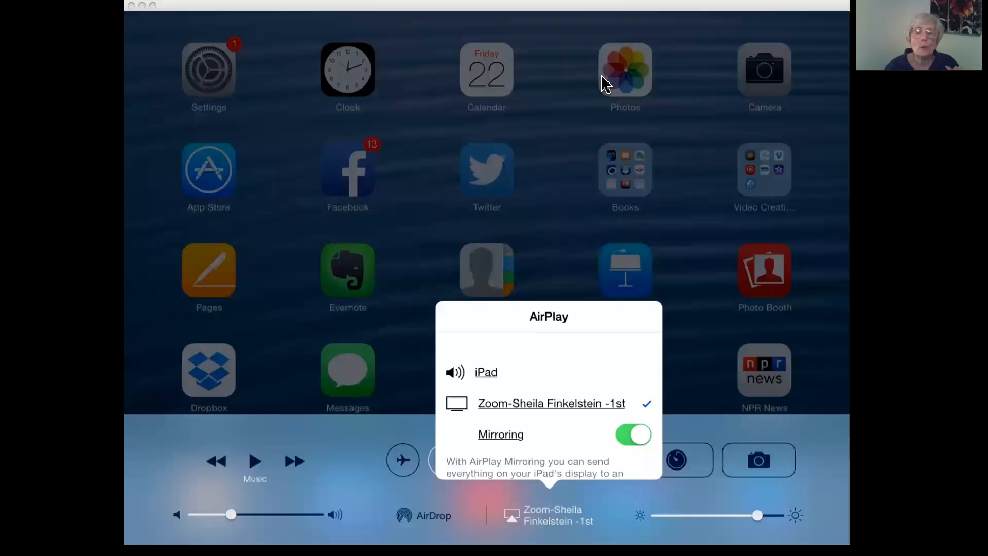
{"action": "mouse_move", "coordinate": [658, 144]}
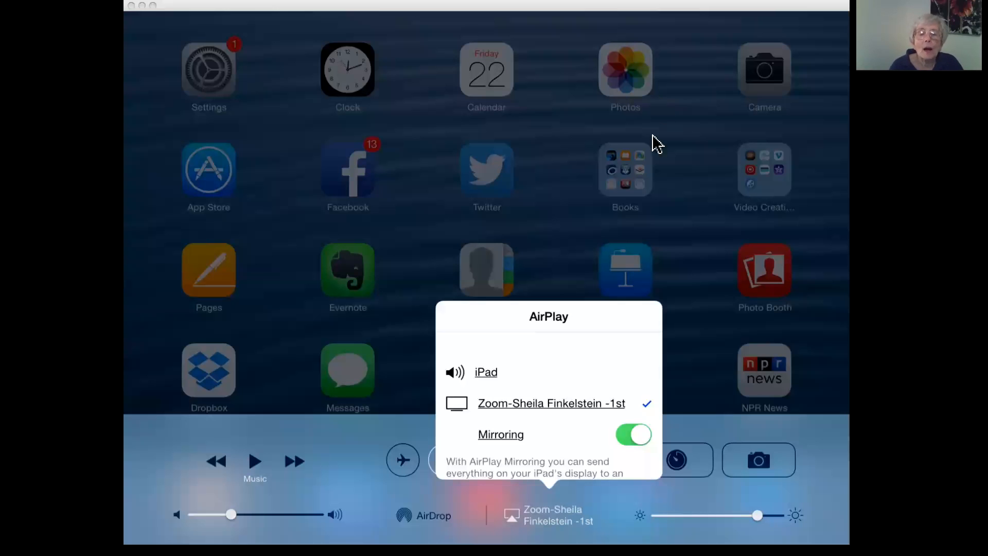
{"action": "mouse_move", "coordinate": [434, 380]}
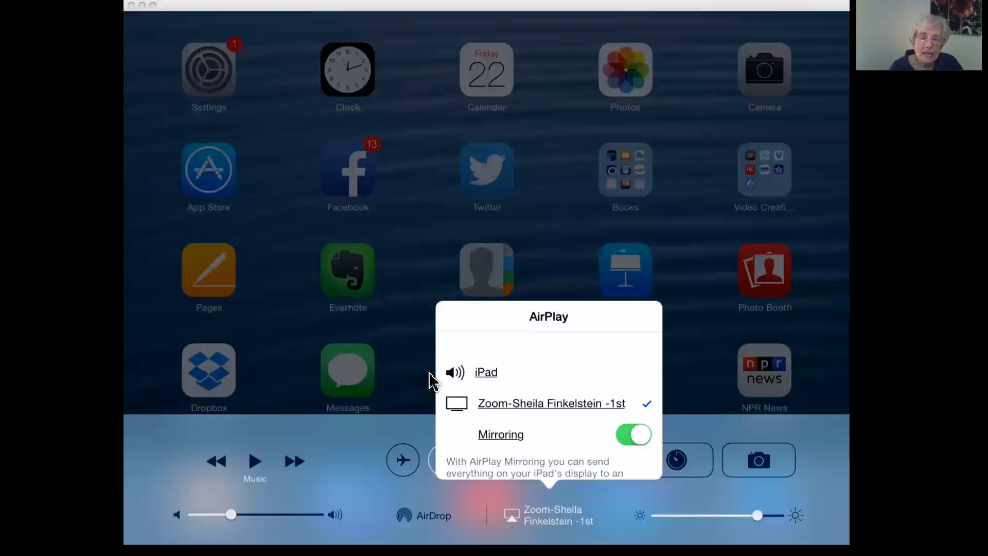
{"action": "mouse_move", "coordinate": [482, 513]}
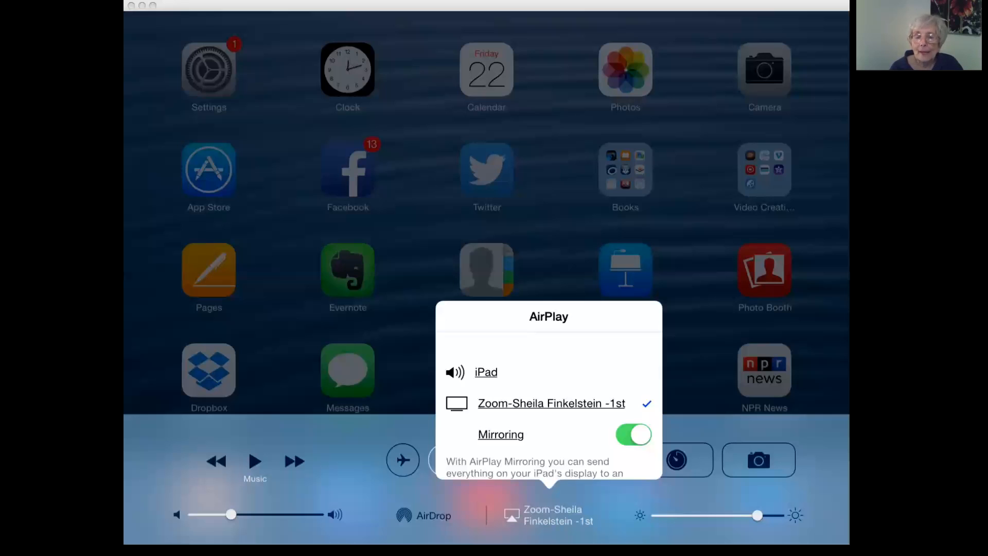
{"action": "mouse_move", "coordinate": [614, 419]}
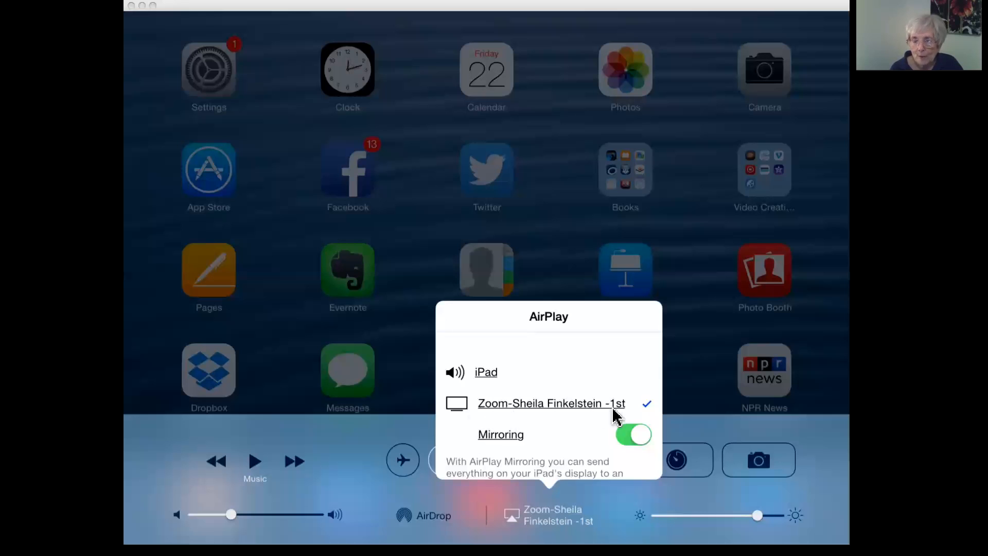
{"action": "mouse_move", "coordinate": [485, 416]}
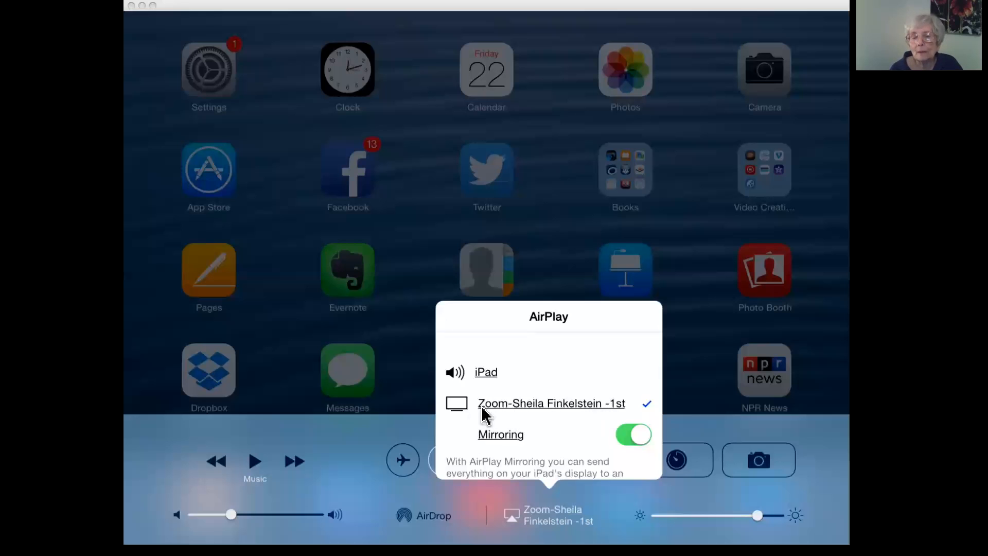
{"action": "mouse_move", "coordinate": [535, 432]}
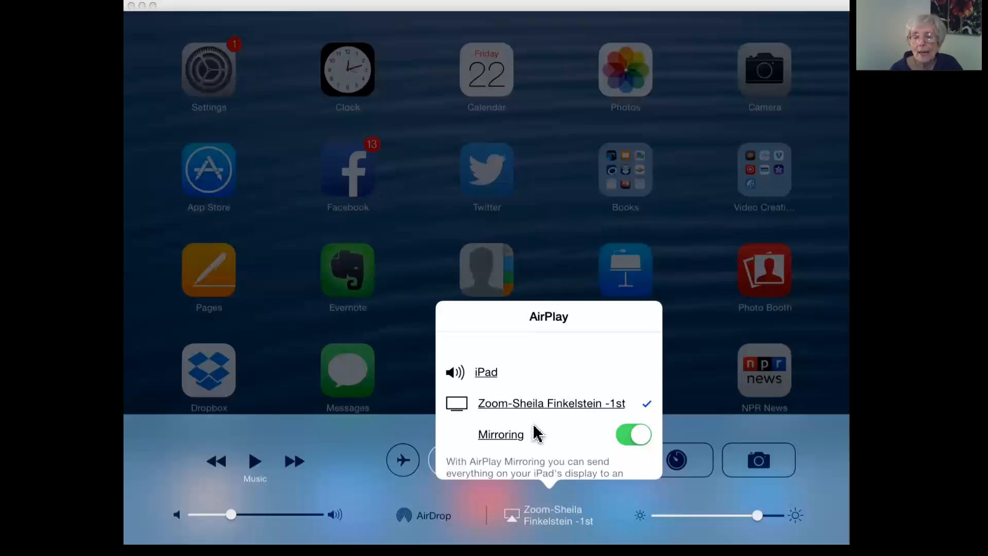
{"action": "mouse_move", "coordinate": [620, 524]}
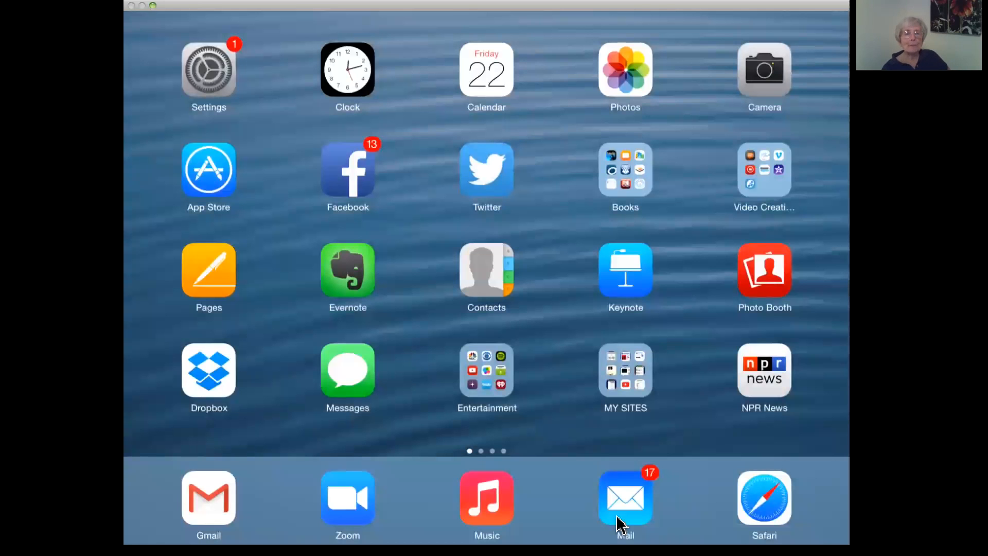
{"action": "mouse_move", "coordinate": [248, 13]}
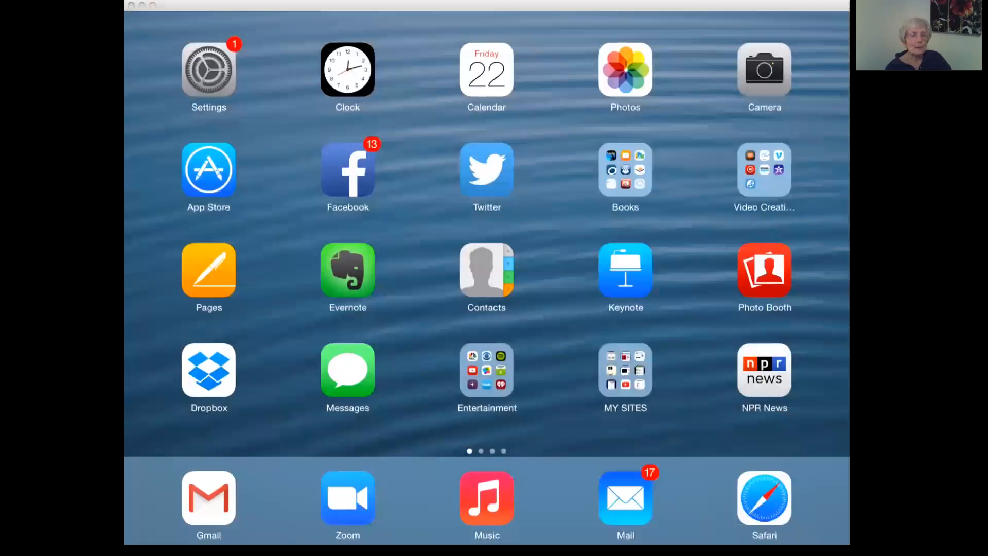
{"action": "mouse_move", "coordinate": [552, 36]}
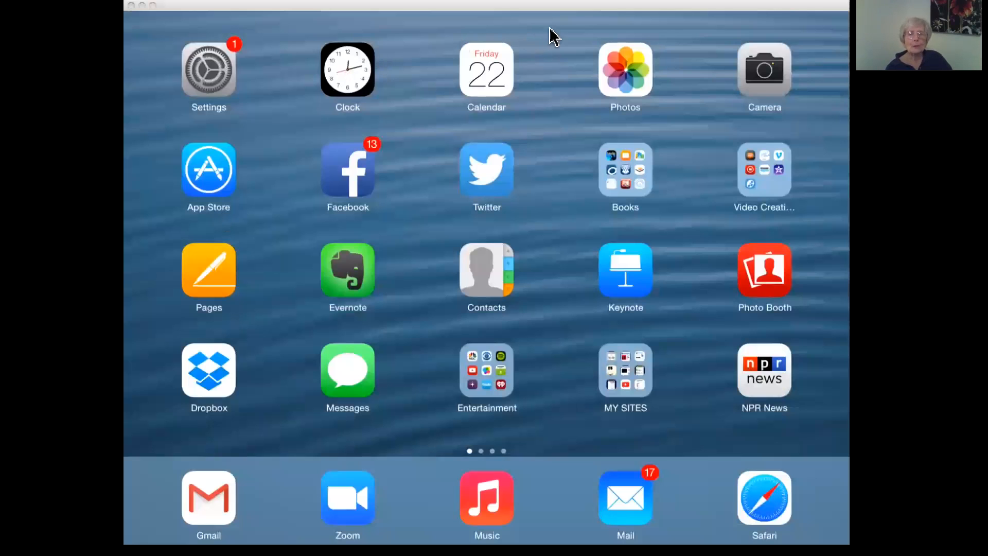
{"action": "mouse_move", "coordinate": [320, 13]}
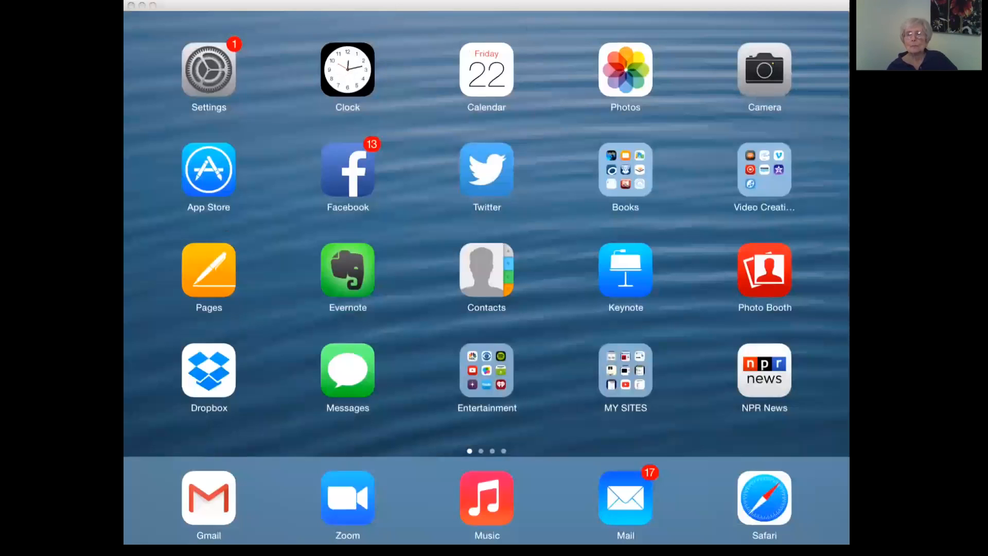
{"action": "mouse_move", "coordinate": [656, 33]}
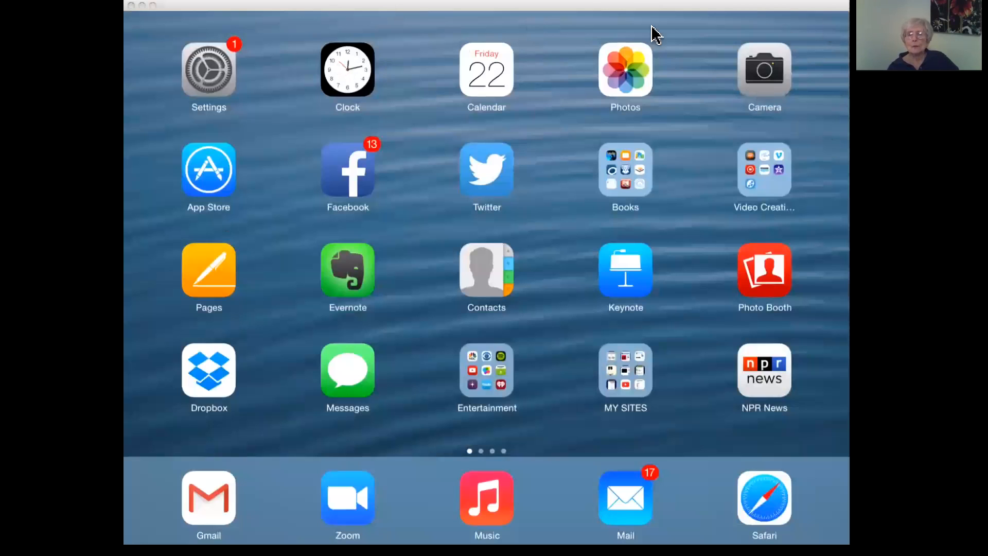
{"action": "mouse_move", "coordinate": [439, 20]}
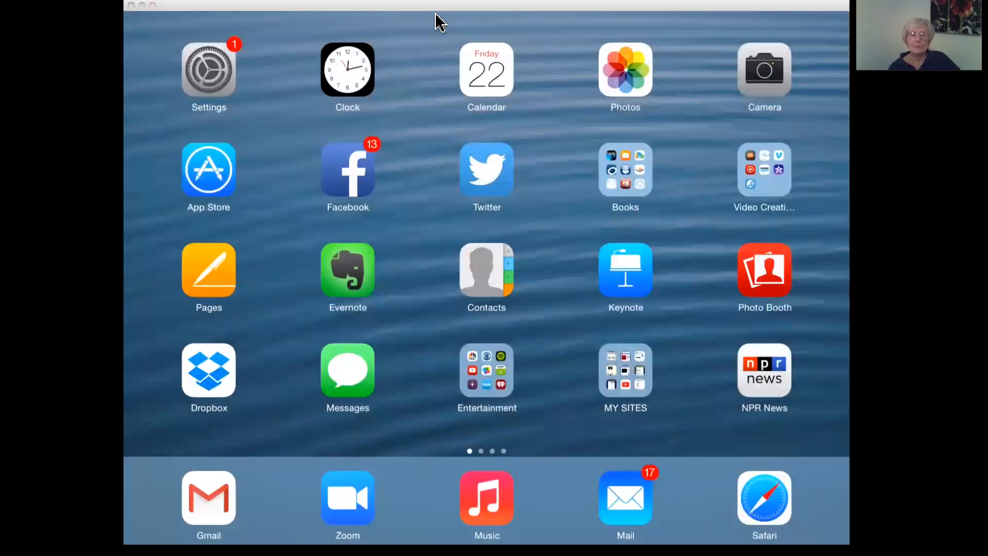
{"action": "mouse_move", "coordinate": [442, 241]}
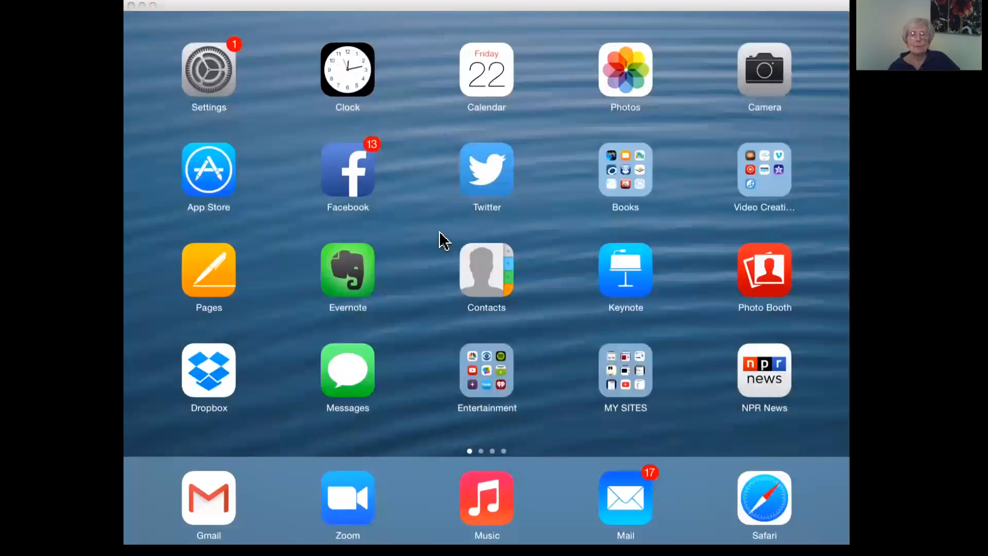
{"action": "mouse_move", "coordinate": [474, 215]}
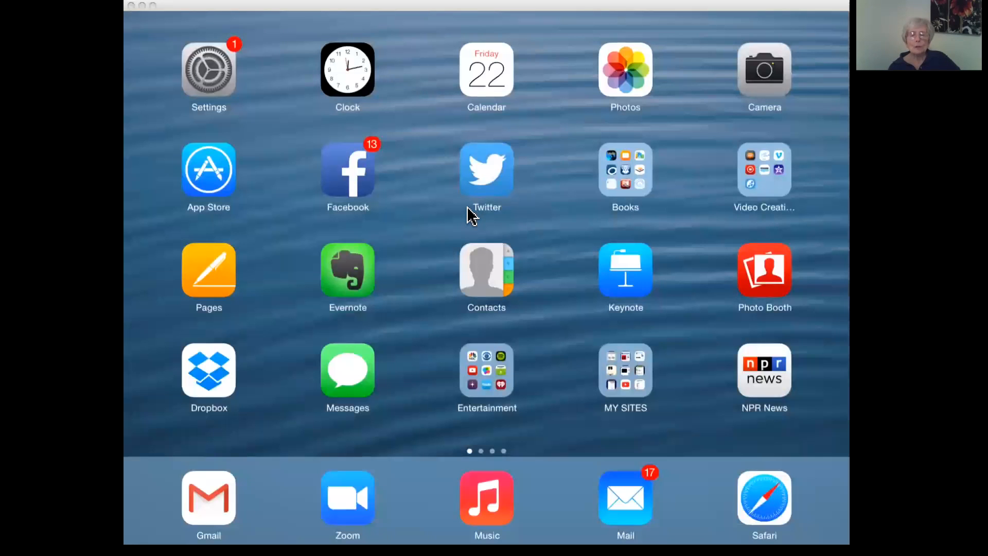
{"action": "mouse_move", "coordinate": [630, 372]}
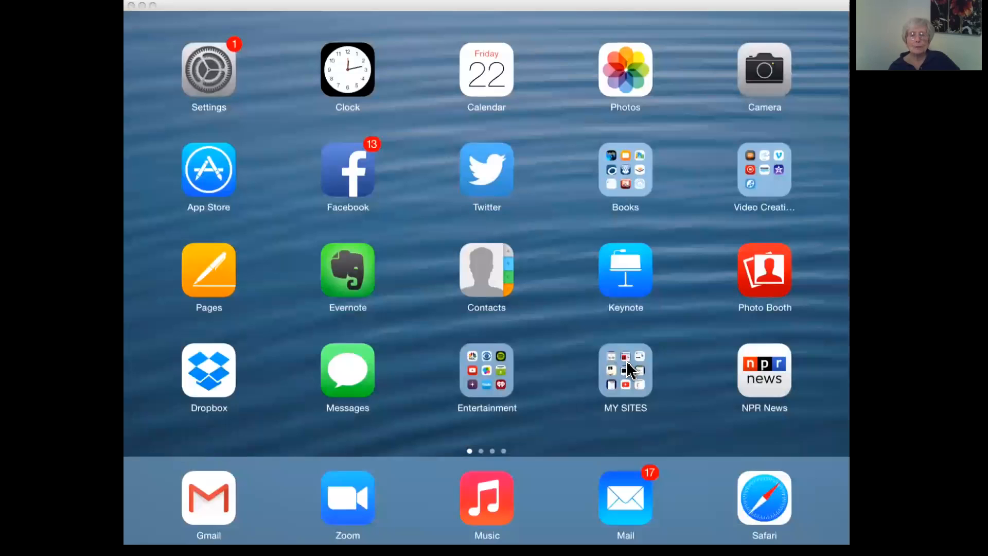
{"action": "mouse_move", "coordinate": [630, 370]}
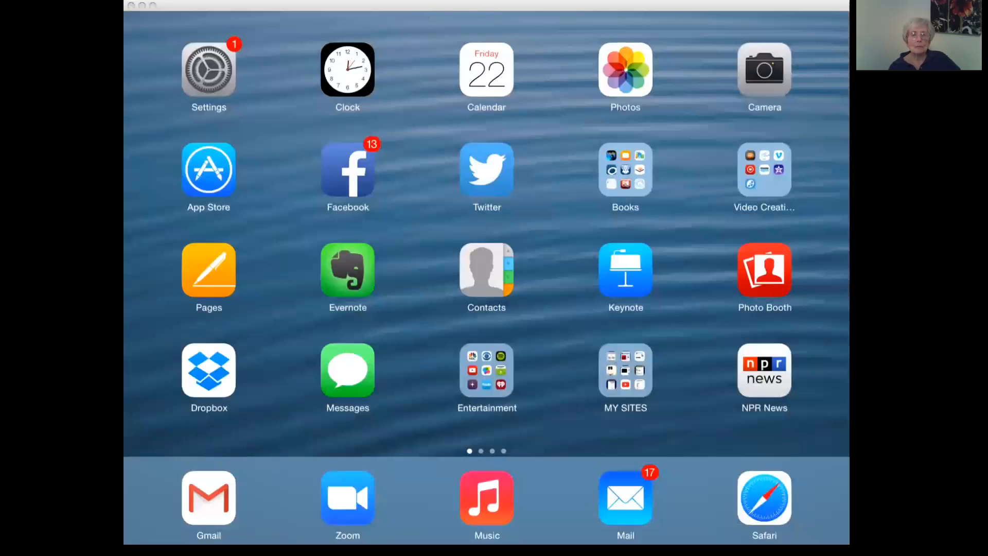
{"action": "mouse_move", "coordinate": [546, 13]}
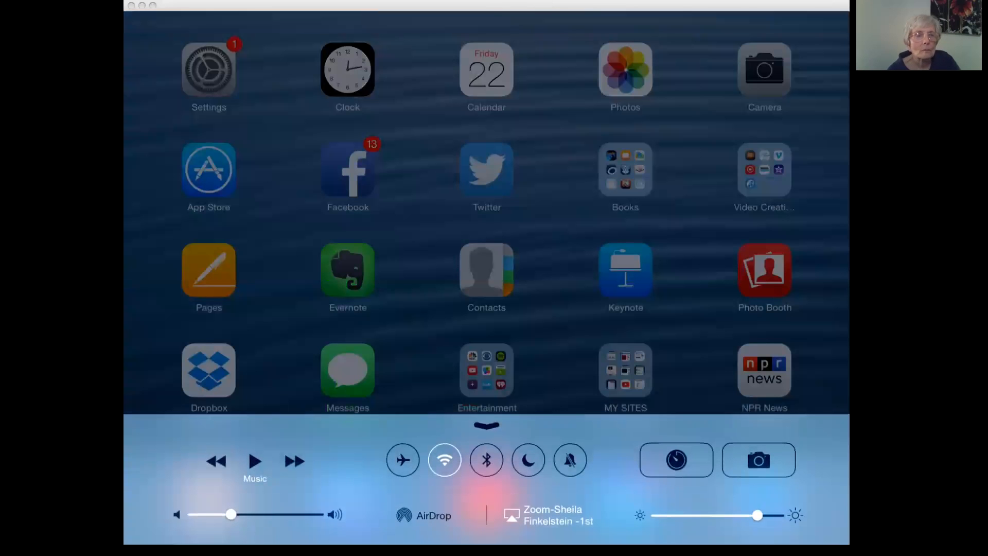
{"action": "mouse_move", "coordinate": [604, 56]}
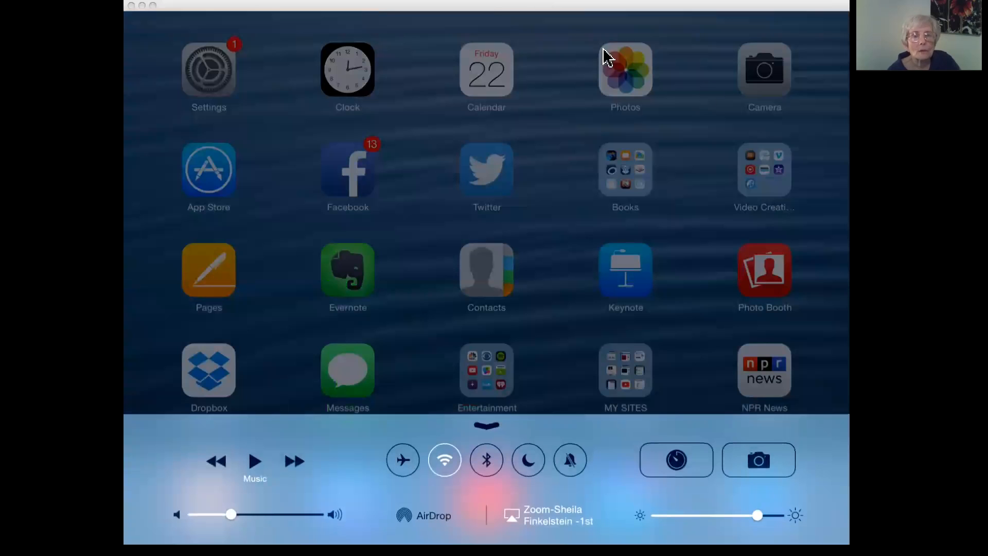
{"action": "mouse_move", "coordinate": [805, 11]}
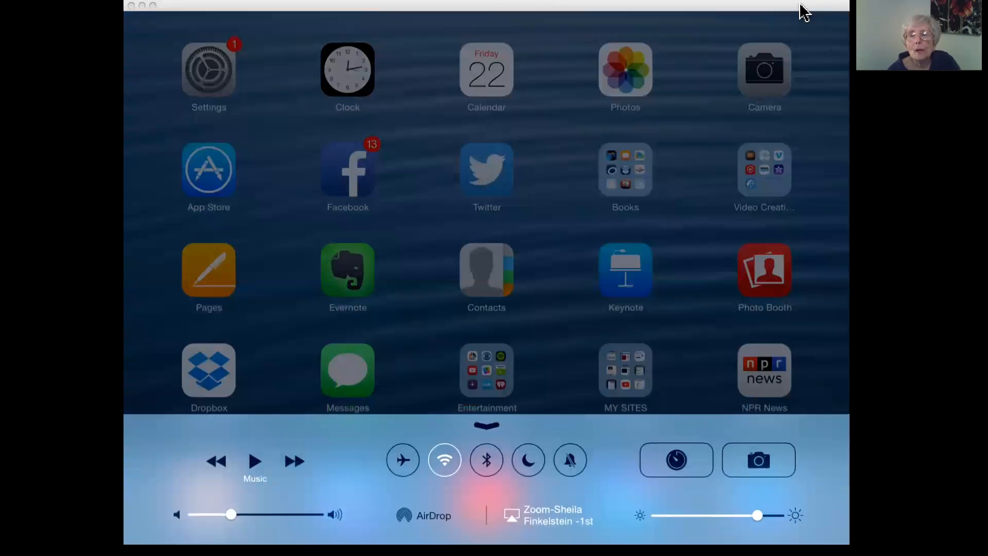
{"action": "mouse_move", "coordinate": [710, 12]}
{"action": "type", "text": "cap"}
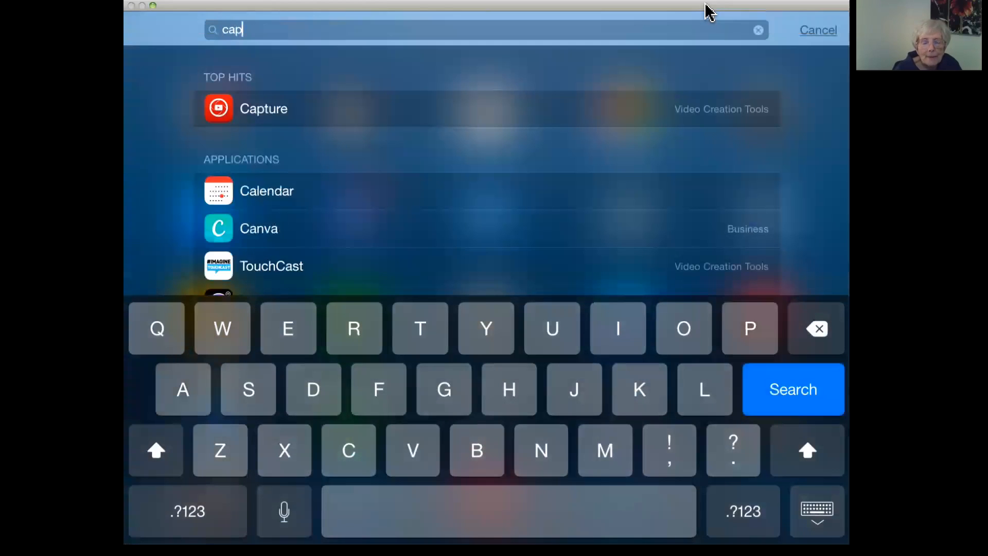
Launch YouTube Capture and scroll the video list until the toucan clips show.
{"action": "left_click", "coordinate": [263, 108]}
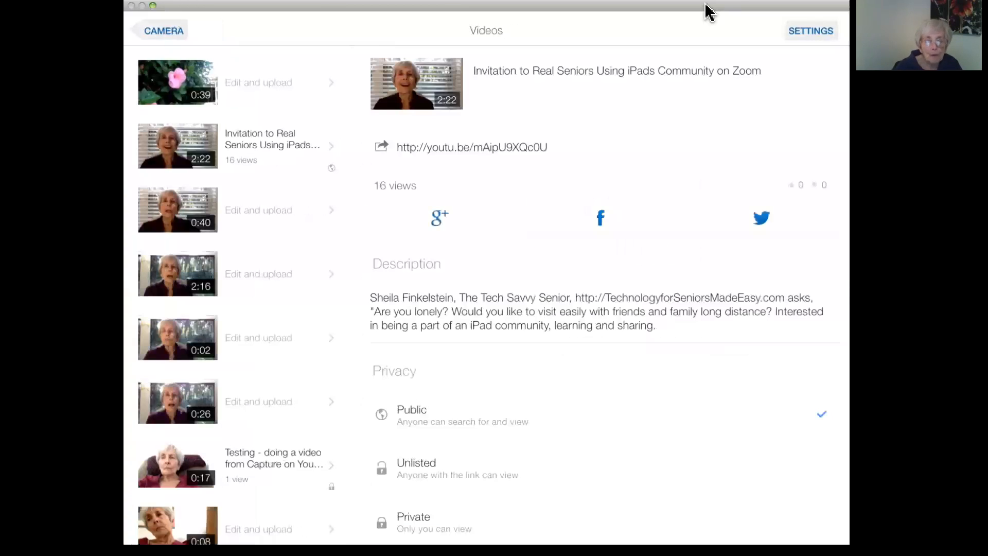
{"action": "scroll", "scroll_direction": "down", "scroll_amount": 3}
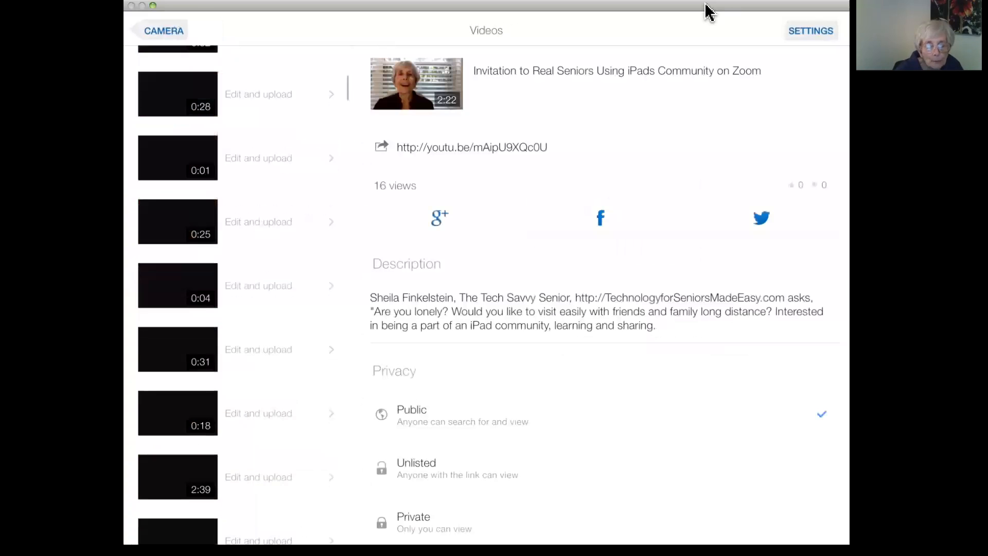
{"action": "scroll", "scroll_direction": "down", "scroll_amount": 3}
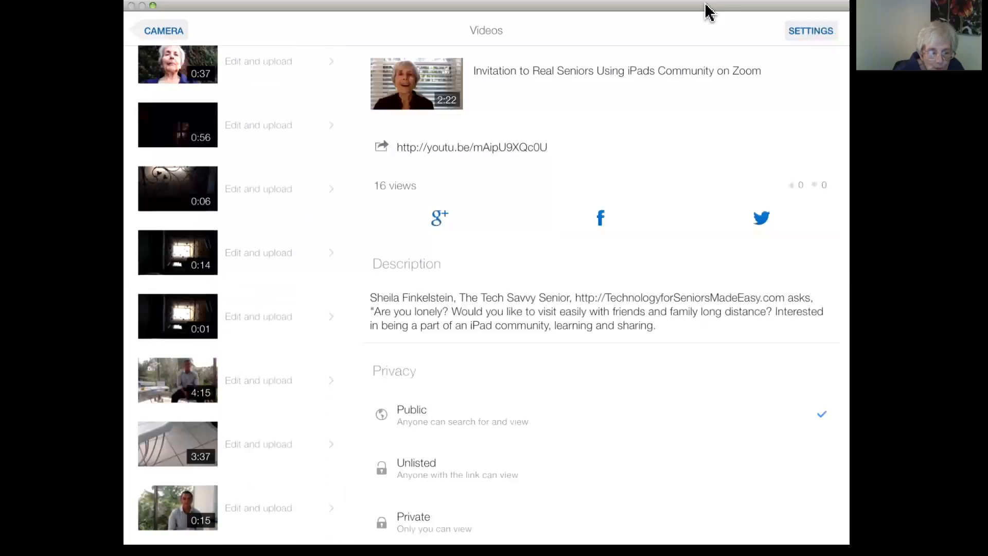
{"action": "scroll", "scroll_direction": "down", "scroll_amount": 3}
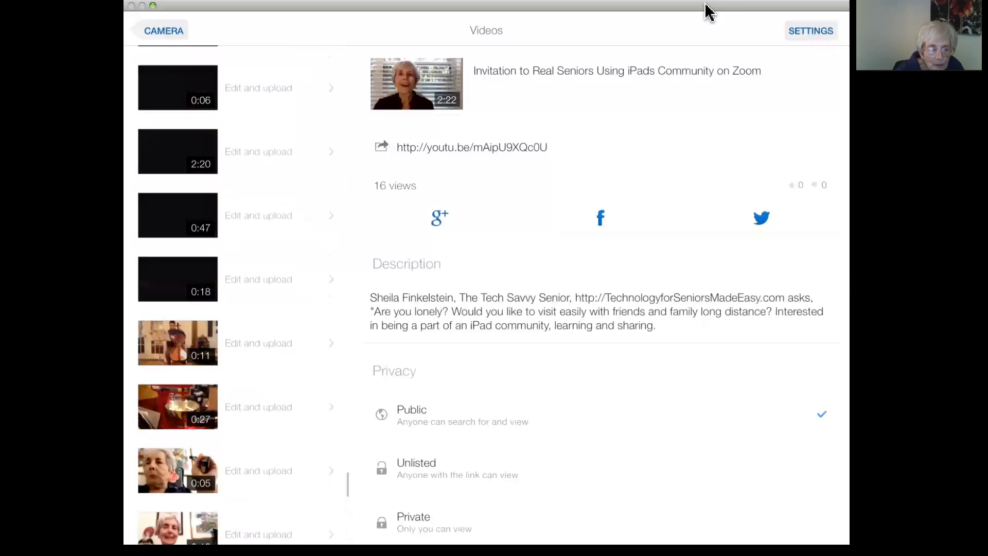
{"action": "scroll", "scroll_direction": "down", "scroll_amount": 3}
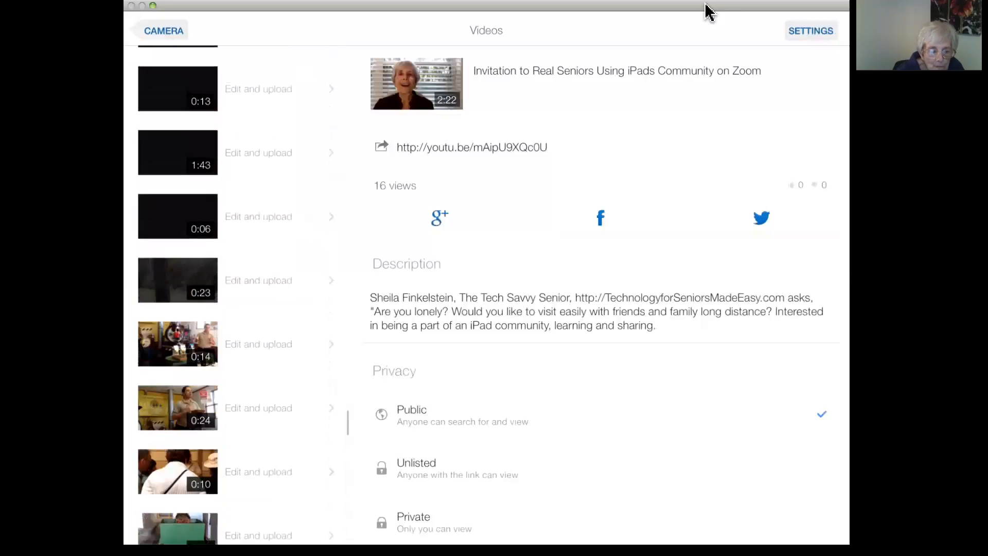
{"action": "scroll", "scroll_direction": "up", "scroll_amount": 3}
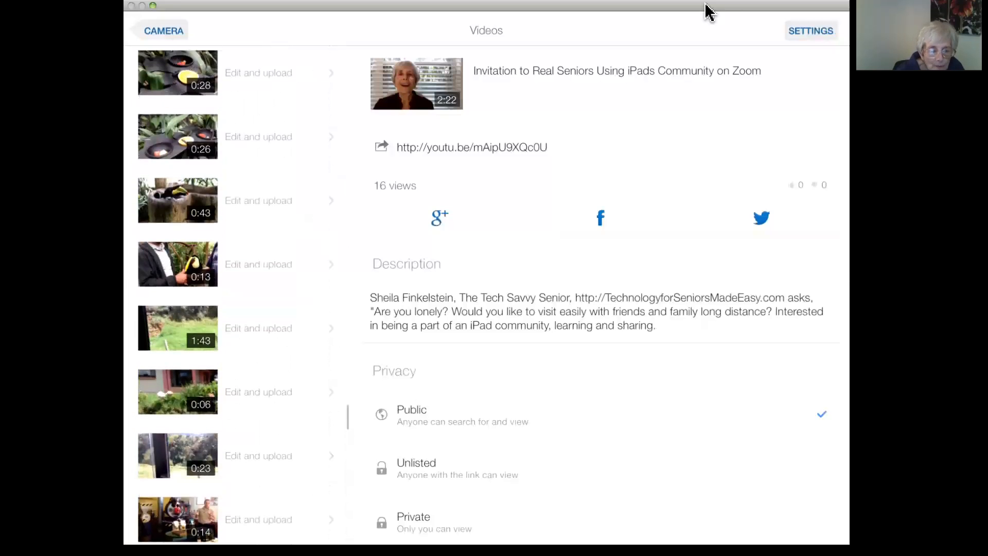
{"action": "scroll", "scroll_direction": "up", "scroll_amount": 3}
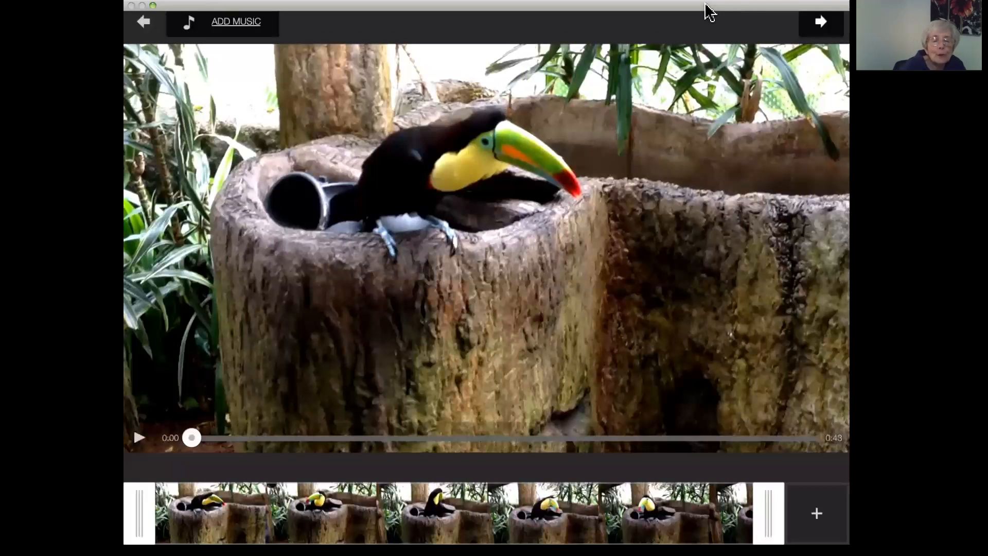
Look through the songs stored on the device for the toucan clip, picking none.
{"action": "left_click", "coordinate": [236, 21]}
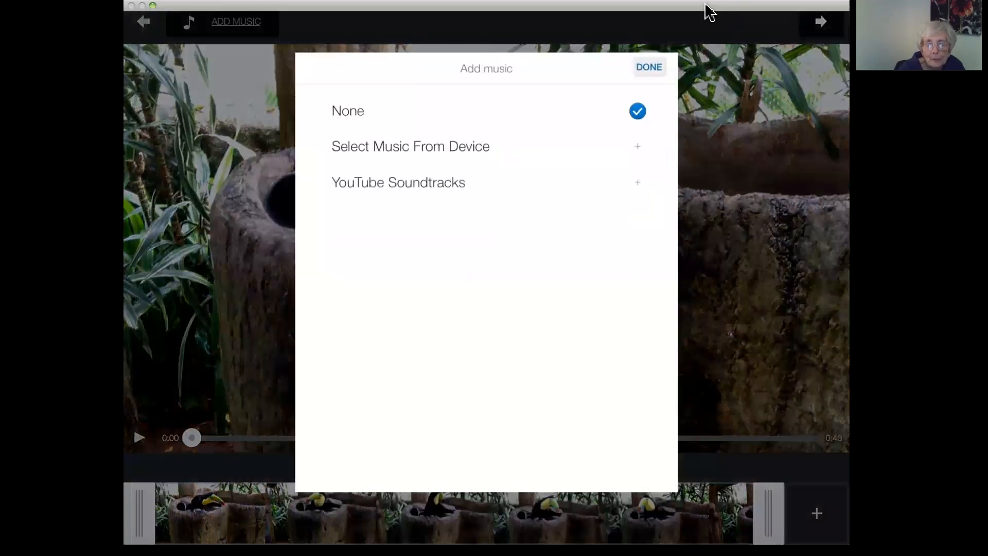
{"action": "left_click", "coordinate": [410, 145]}
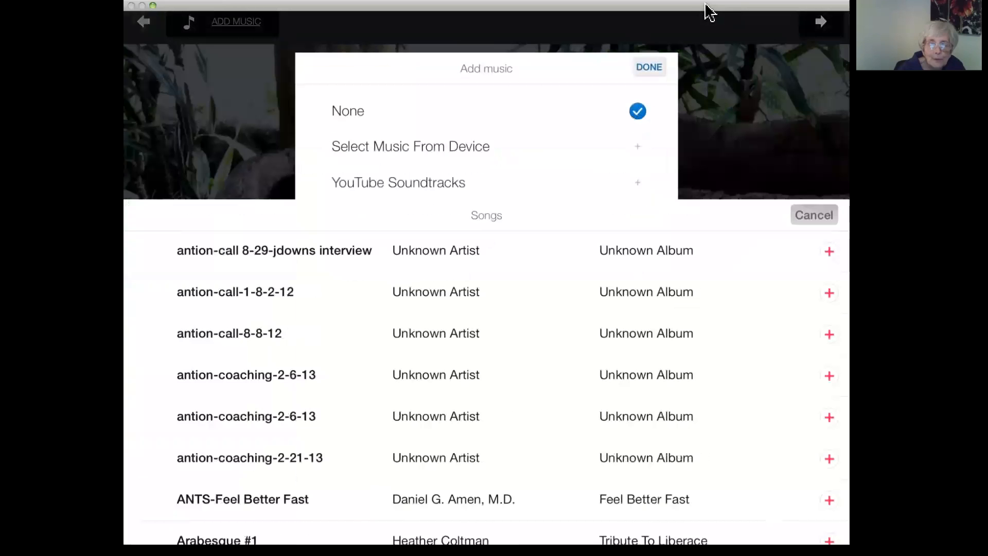
{"action": "left_click", "coordinate": [813, 214]}
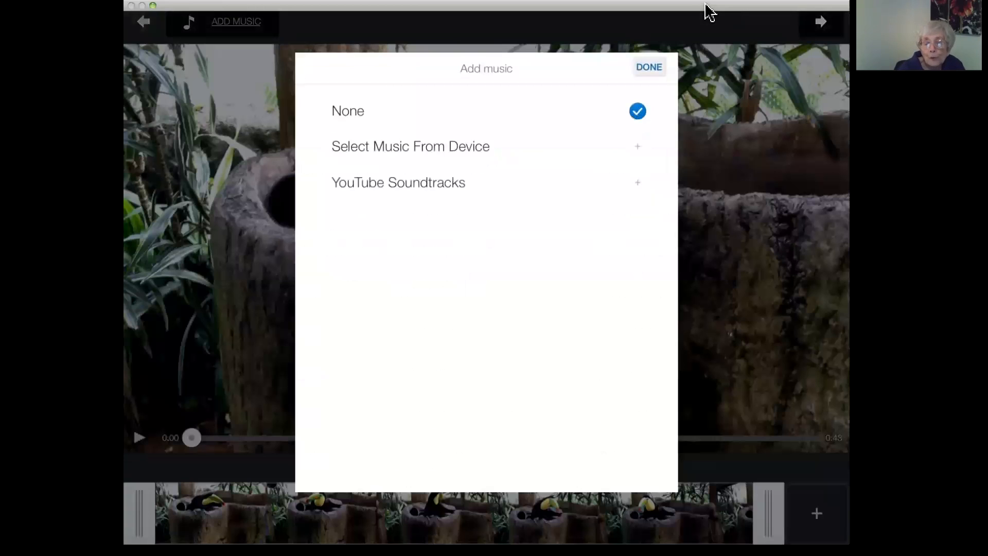
Browse the YouTube Soundtracks, then finish with no music added.
{"action": "left_click", "coordinate": [398, 182]}
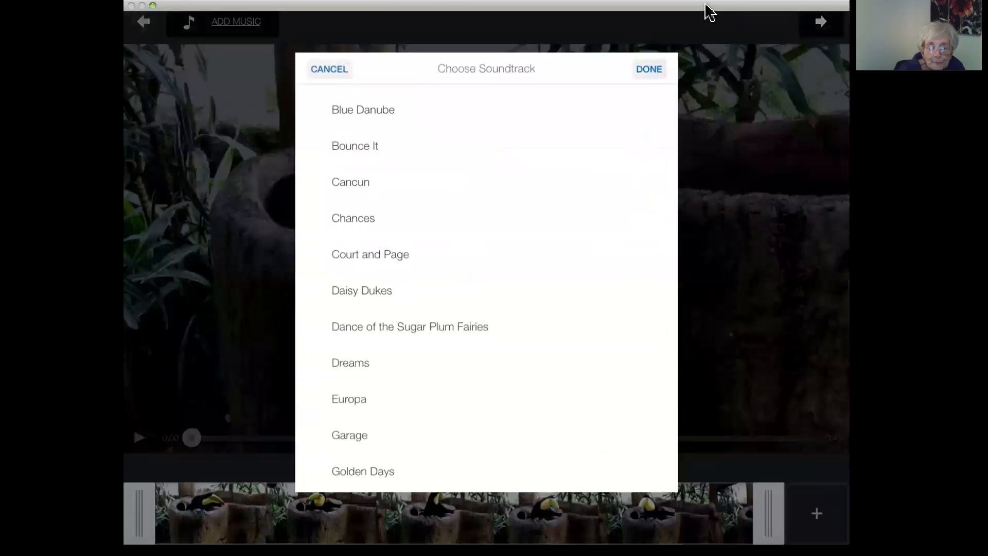
{"action": "left_click", "coordinate": [329, 69]}
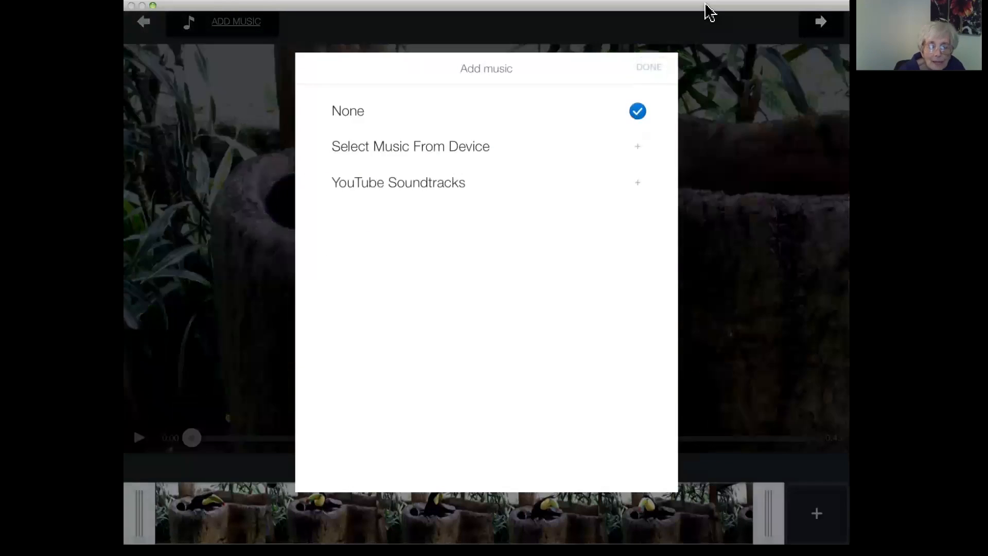
{"action": "left_click", "coordinate": [648, 67]}
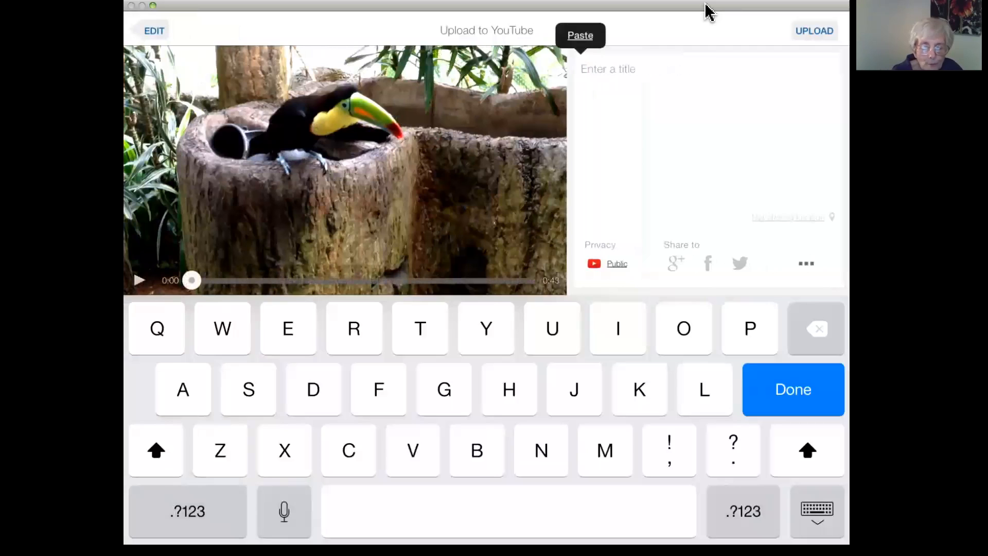
Enter the upload title 'Bird in Costa rica' for the toucan clip.
{"action": "type", "text": "B"}
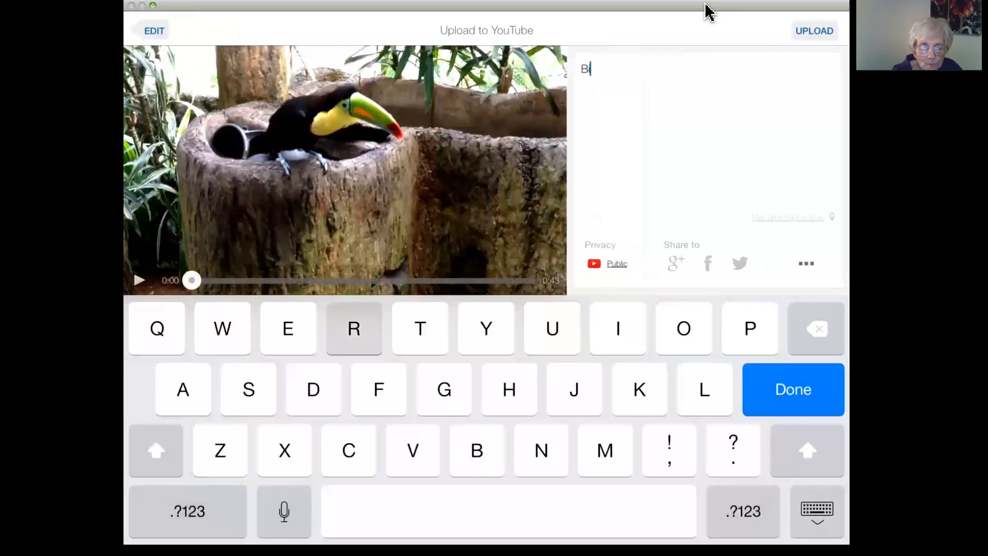
{"action": "type", "text": "ird in Costa"}
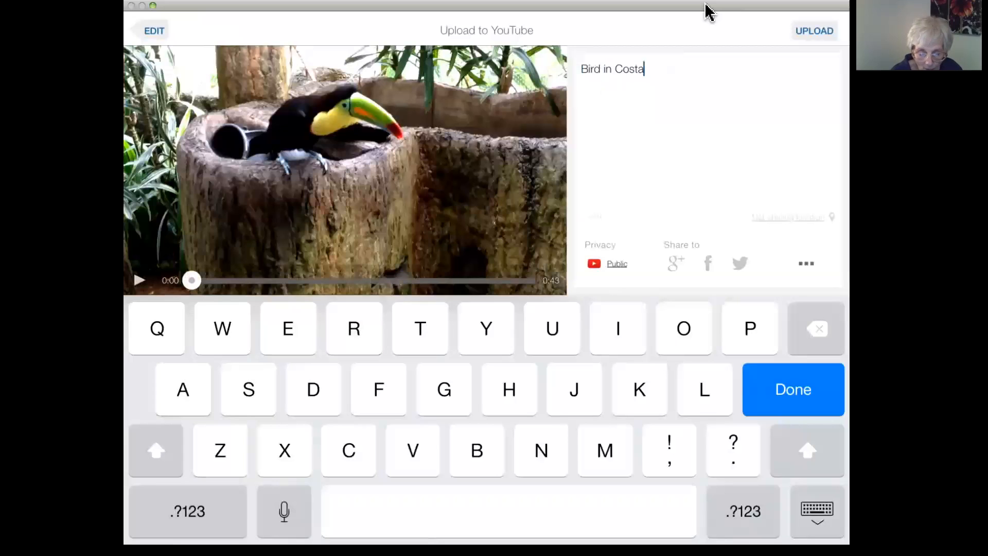
{"action": "type", "text": "ric"}
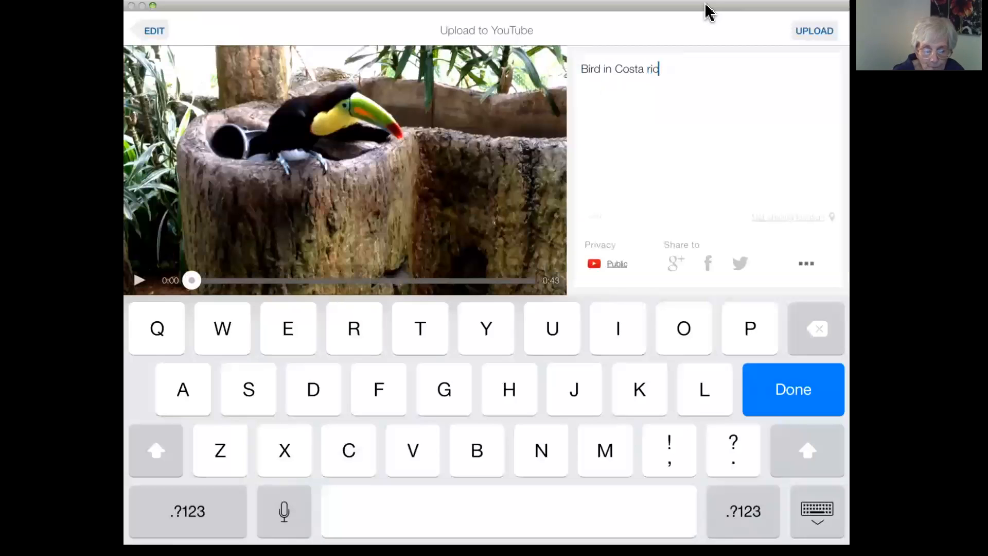
{"action": "type", "text": "a"}
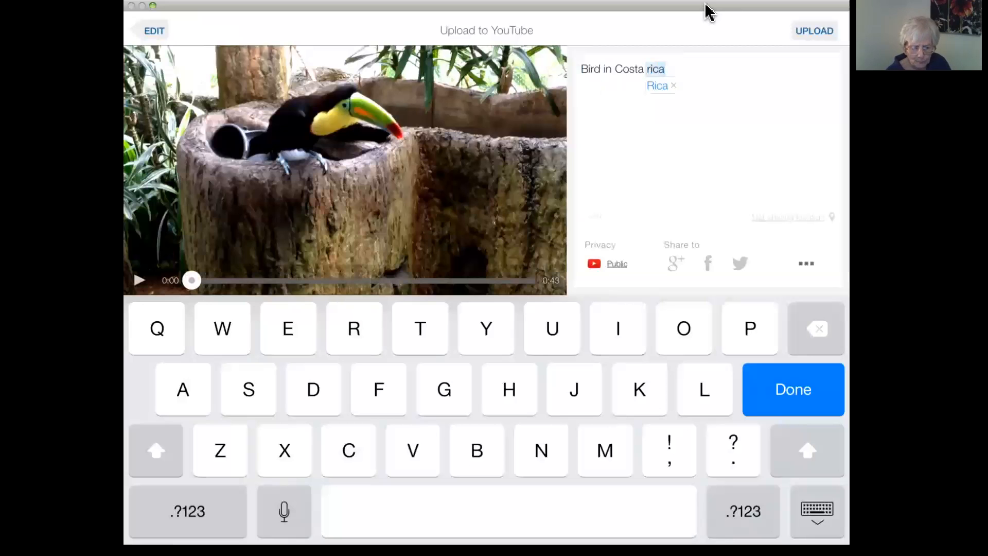
Keep the upload's privacy set to Public.
{"action": "left_click", "coordinate": [616, 262]}
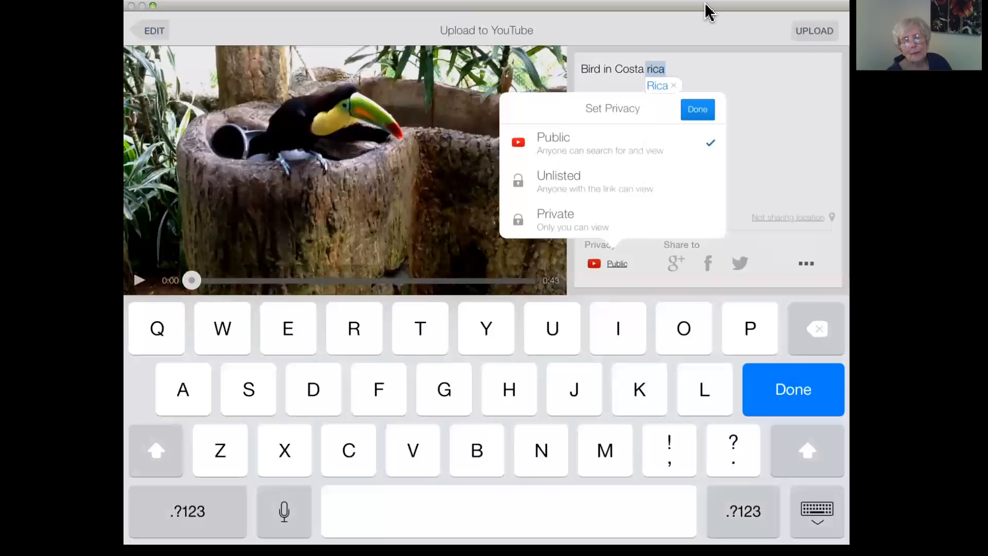
{"action": "left_click", "coordinate": [696, 109]}
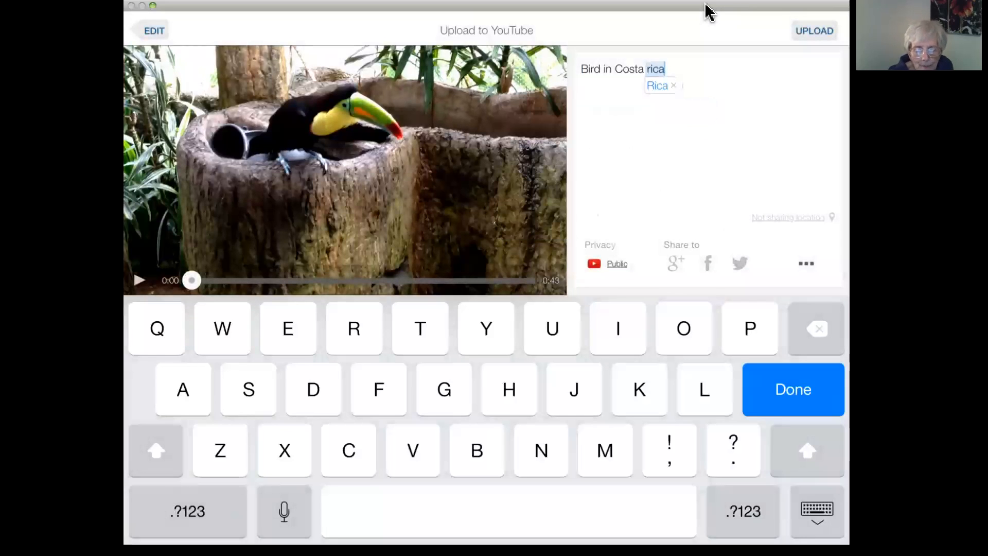
Review the description and keep the default 'via YouTube Capture' text.
{"action": "left_click", "coordinate": [805, 264]}
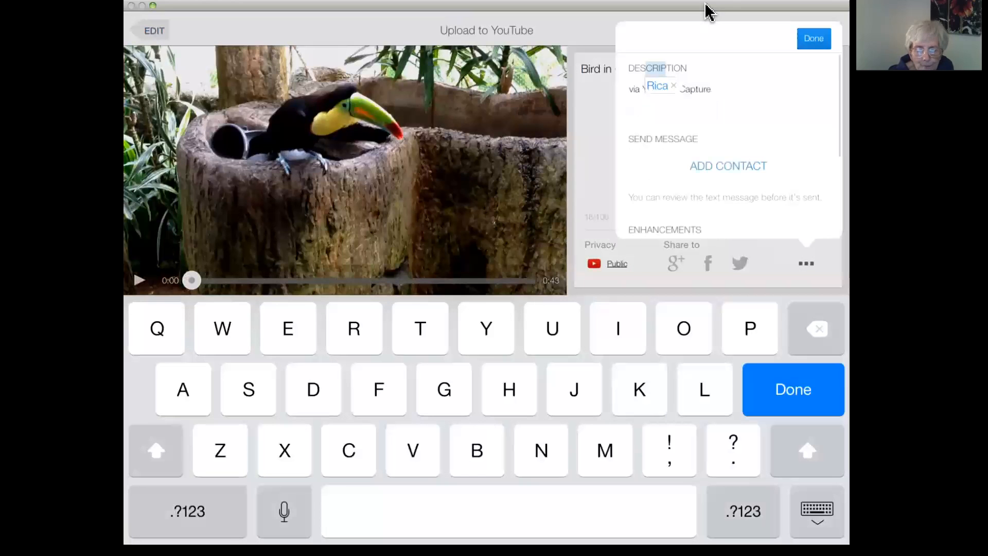
{"action": "left_click", "coordinate": [673, 85]}
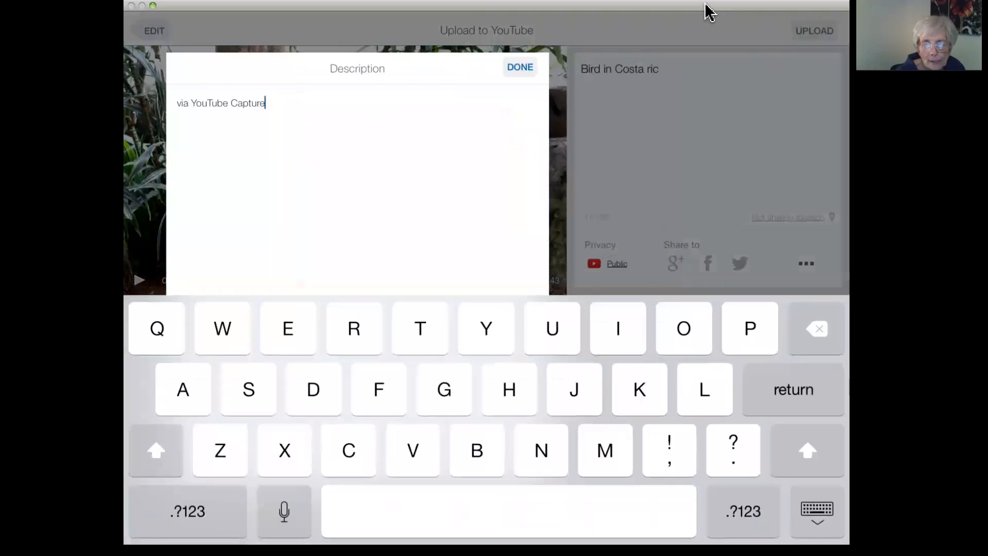
{"action": "left_click", "coordinate": [518, 67]}
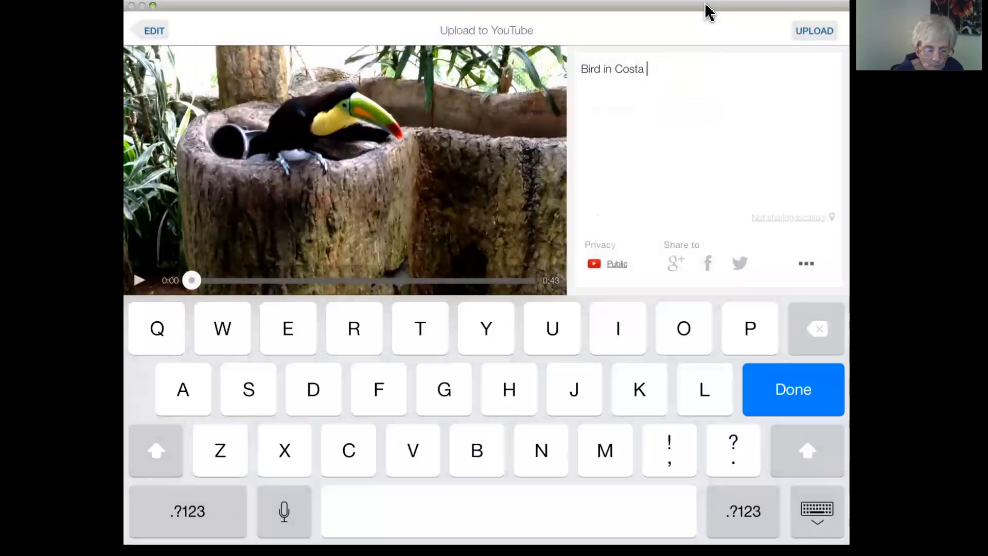
Correct the title to 'Bird in Costa Rica' and upload the clip to YouTube.
{"action": "left_click", "coordinate": [155, 449]}
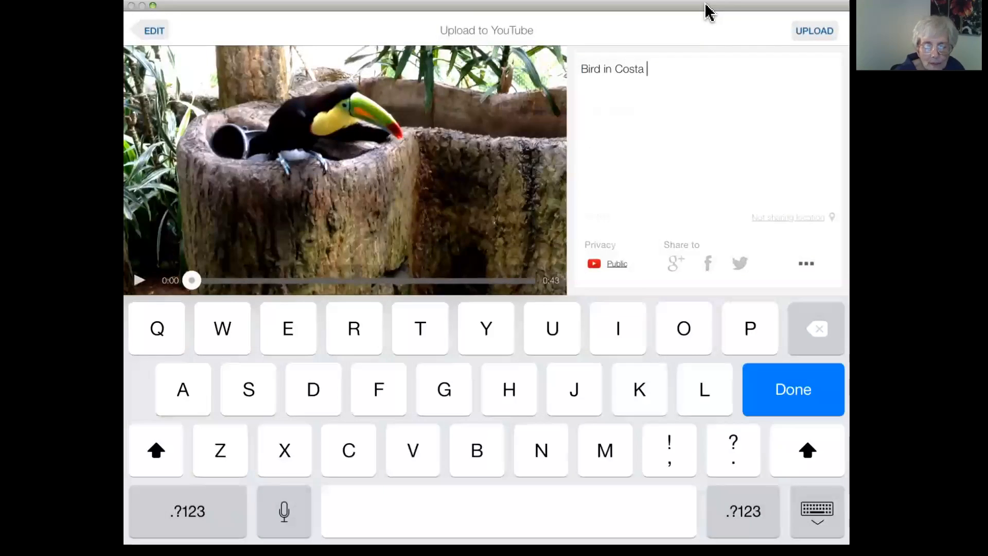
{"action": "type", "text": "Rica"}
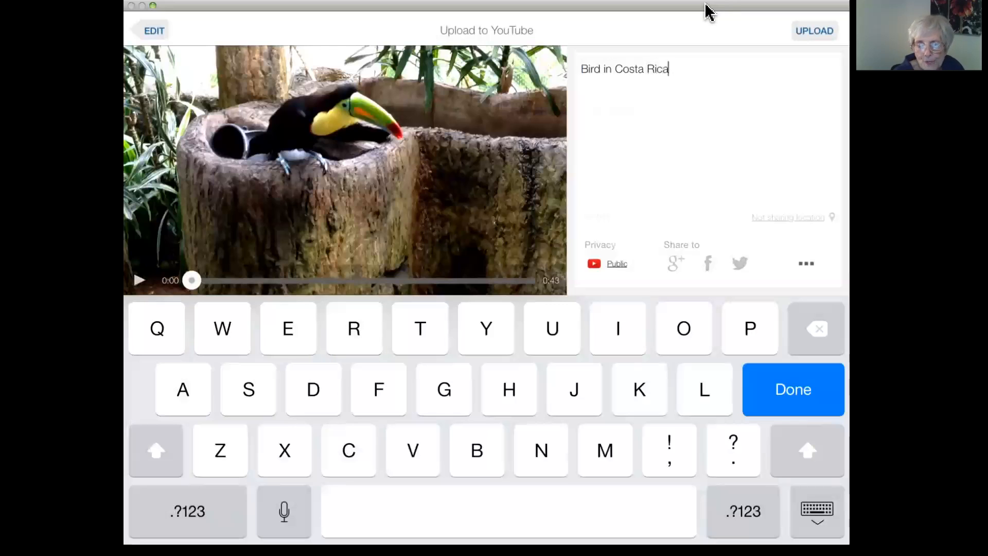
{"action": "left_click", "coordinate": [814, 30]}
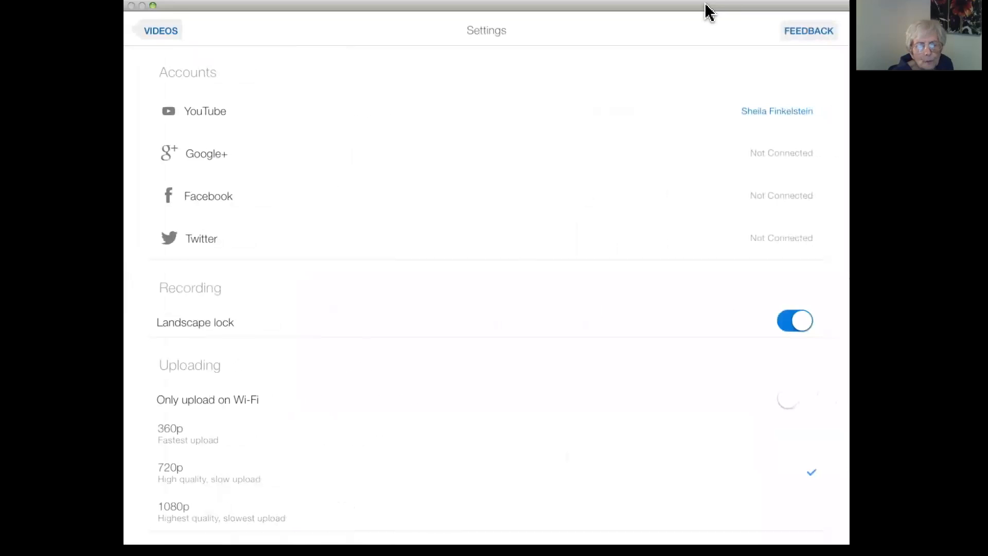
Return to the Videos list, dismiss Control Center, and scroll through all recorded videos.
{"action": "left_click", "coordinate": [161, 30]}
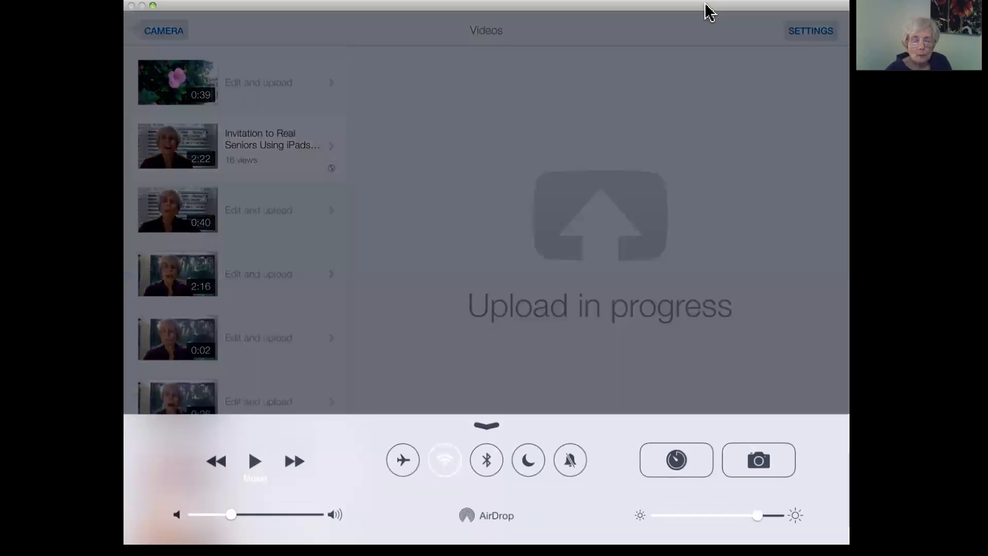
{"action": "left_click", "coordinate": [485, 424]}
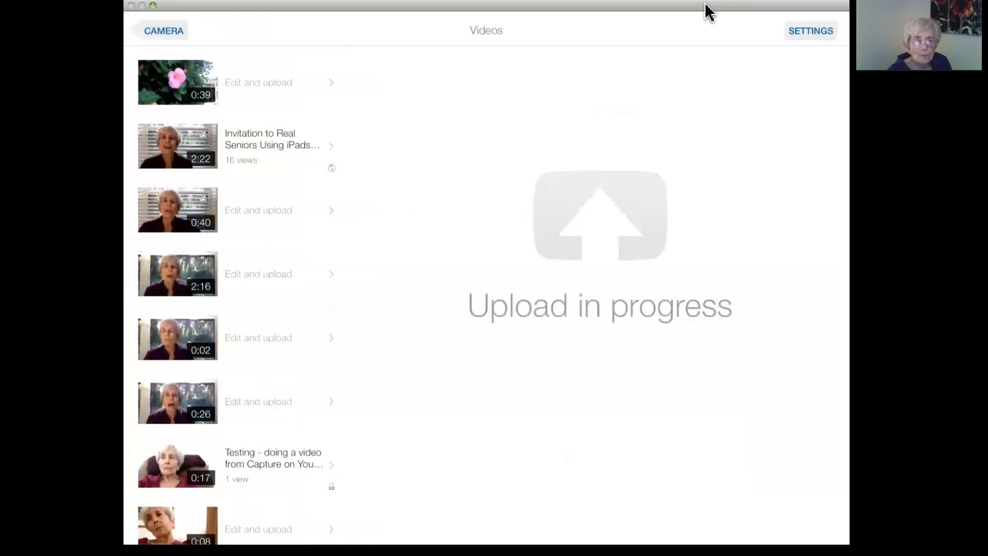
{"action": "scroll", "scroll_direction": "down", "scroll_amount": 3}
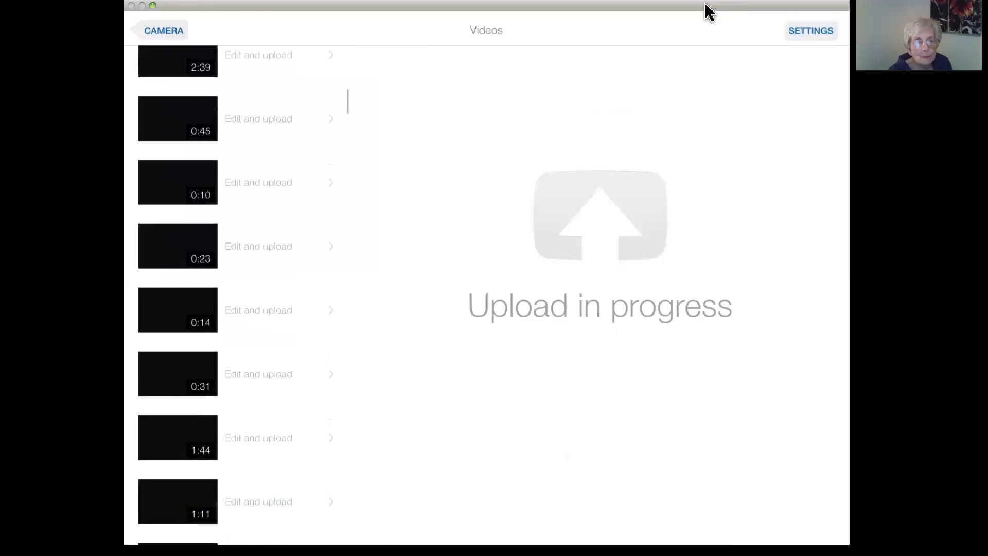
{"action": "scroll", "scroll_direction": "down", "scroll_amount": 3}
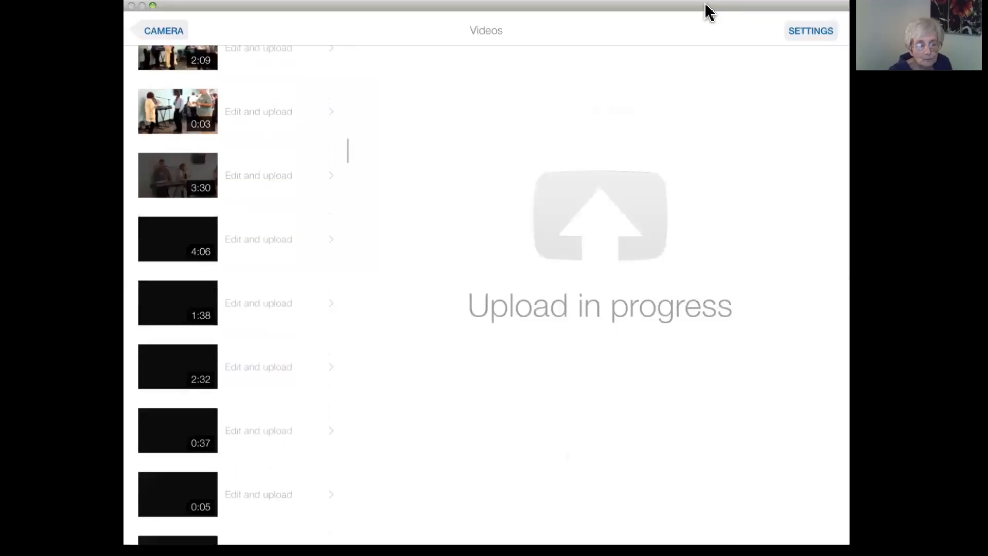
{"action": "scroll", "scroll_direction": "down", "scroll_amount": 3}
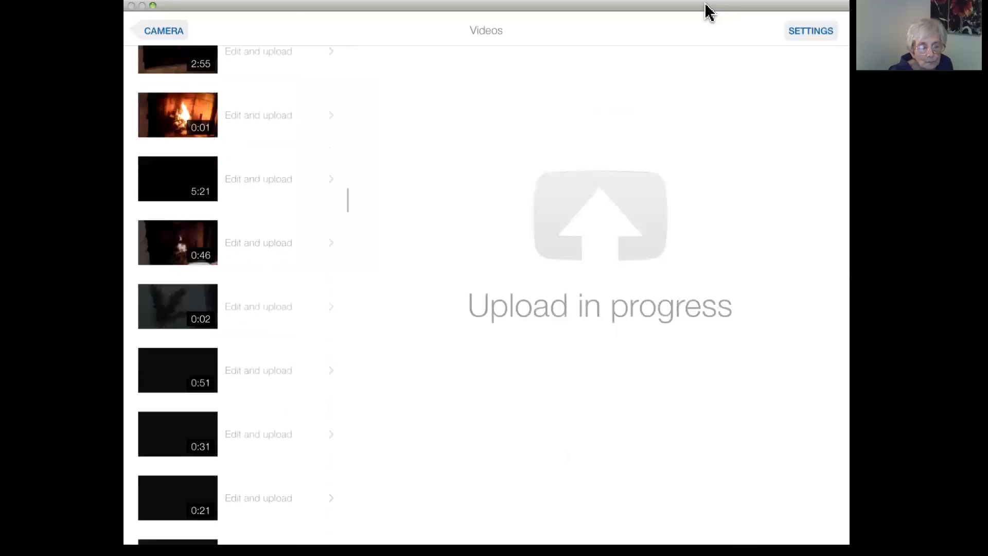
{"action": "scroll", "scroll_direction": "down", "scroll_amount": 3}
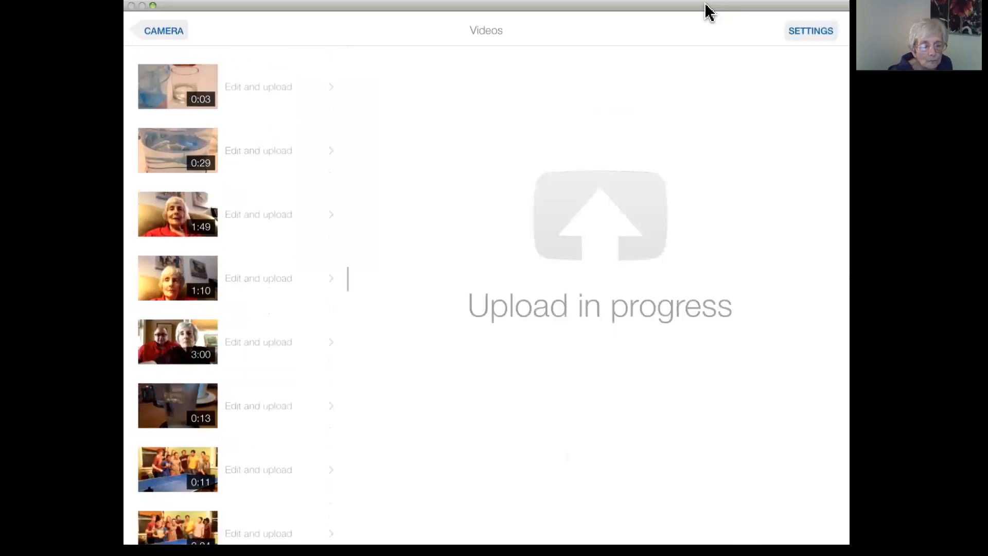
{"action": "scroll", "scroll_direction": "down", "scroll_amount": 3}
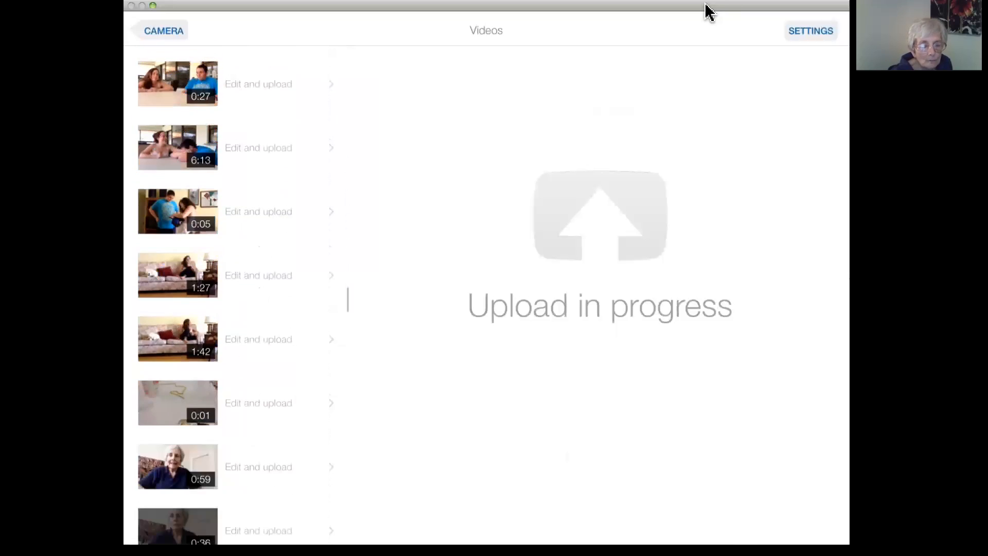
{"action": "scroll", "scroll_direction": "down", "scroll_amount": 3}
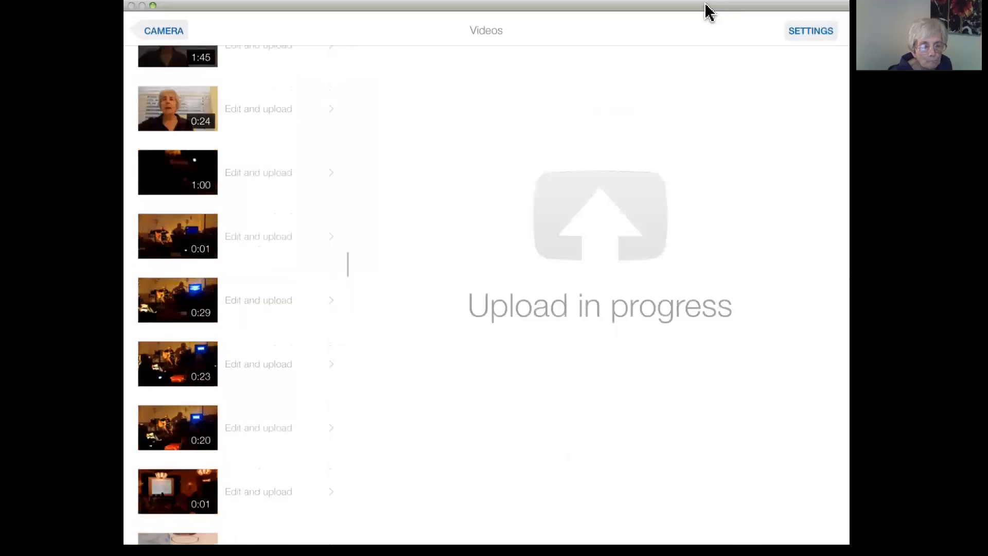
{"action": "scroll", "scroll_direction": "down", "scroll_amount": 3}
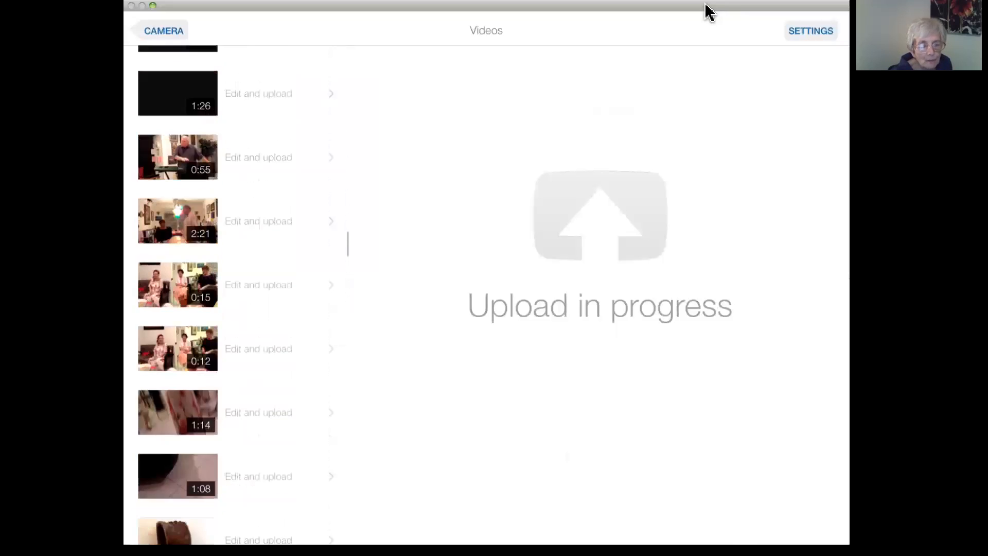
{"action": "scroll", "scroll_direction": "down", "scroll_amount": 3}
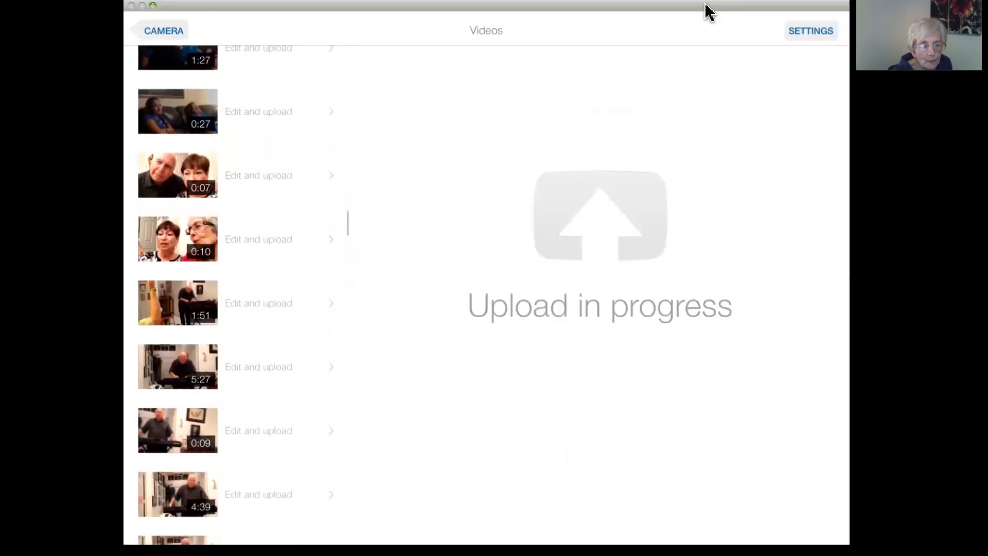
{"action": "scroll", "scroll_direction": "down", "scroll_amount": 3}
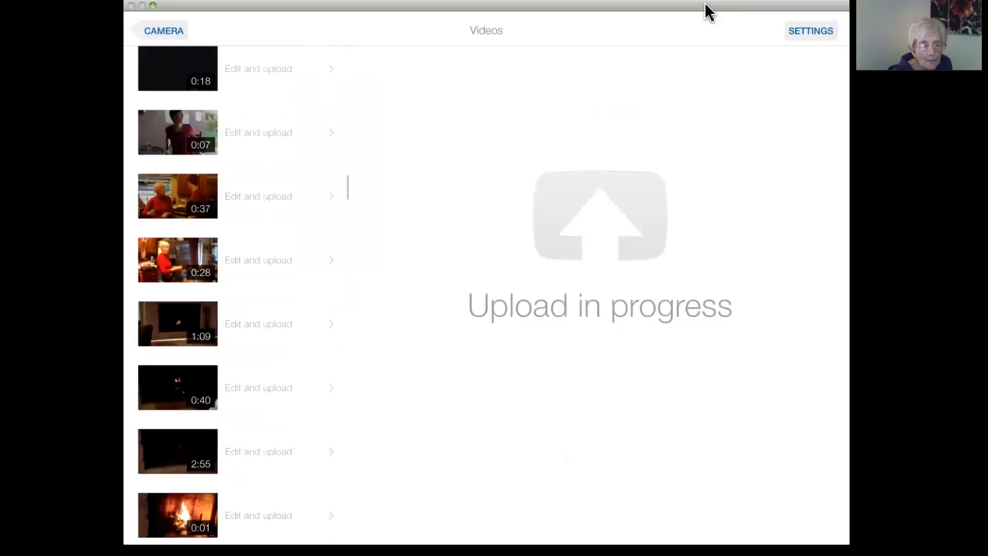
{"action": "scroll", "scroll_direction": "up", "scroll_amount": 3}
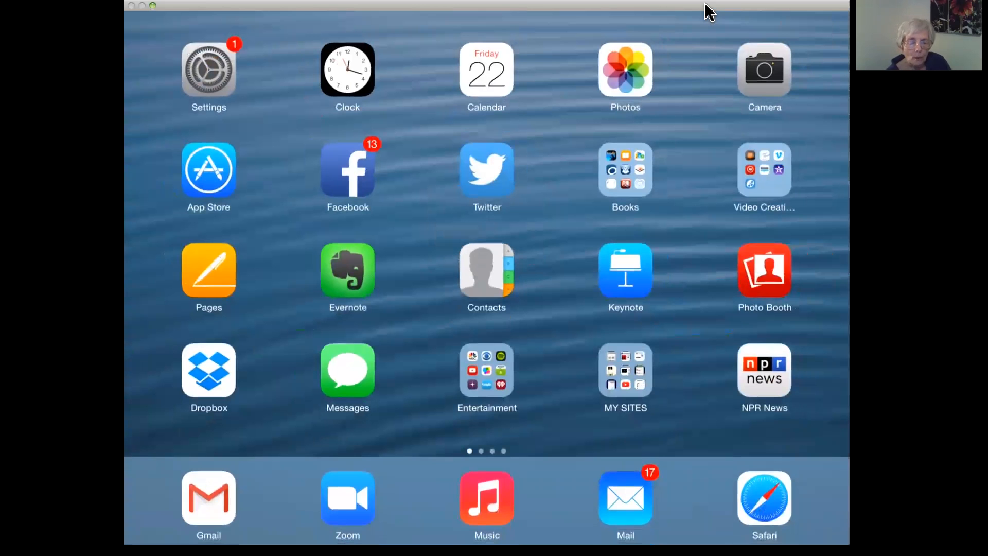
{"action": "left_click", "coordinate": [624, 68]}
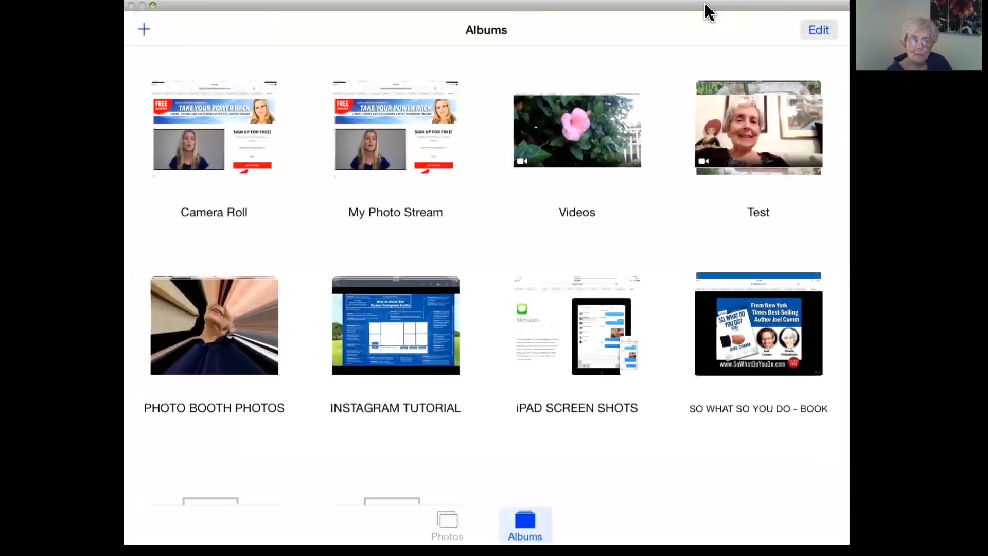
{"action": "left_click", "coordinate": [576, 131]}
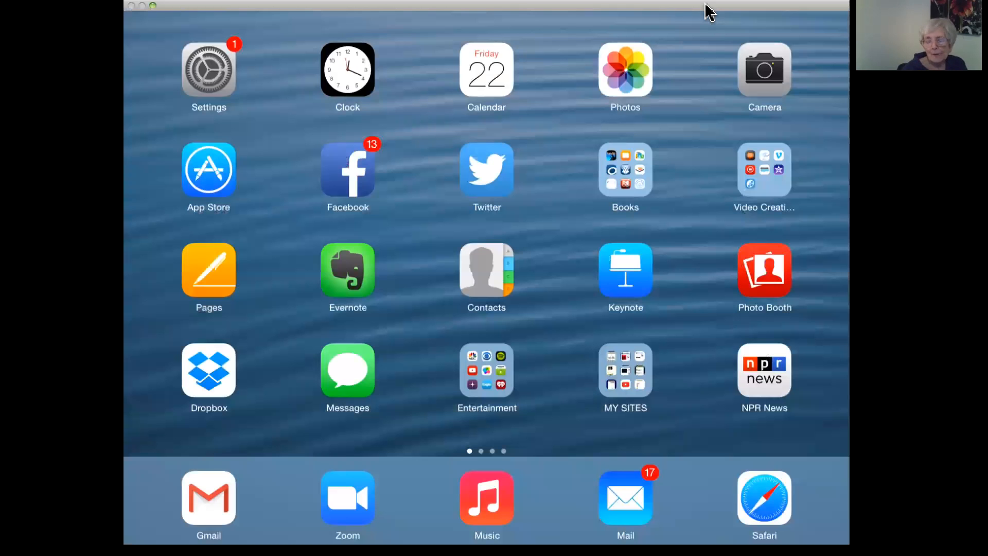
{"action": "left_click", "coordinate": [625, 377]}
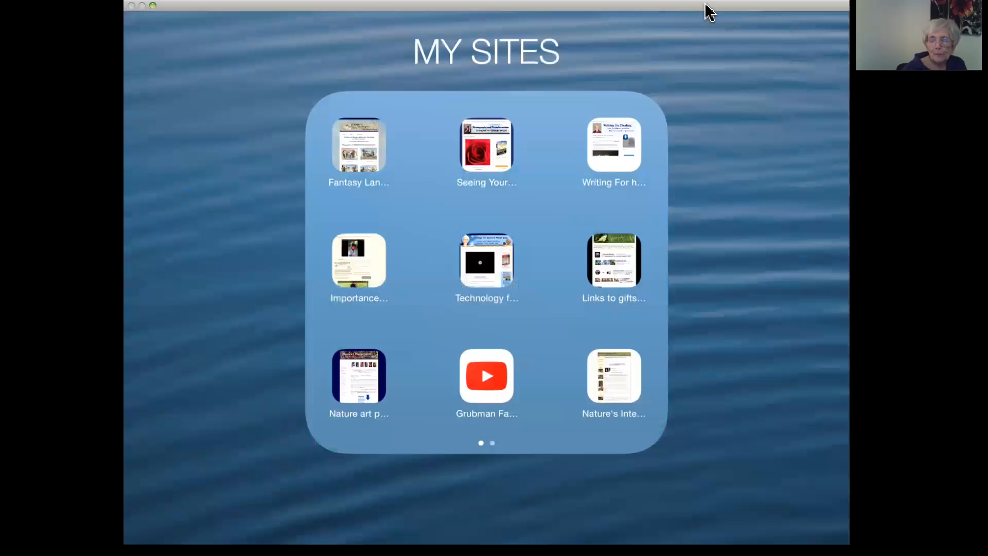
Launch the Technology for Seniors website shortcut in Safari.
{"action": "left_click", "coordinate": [486, 261]}
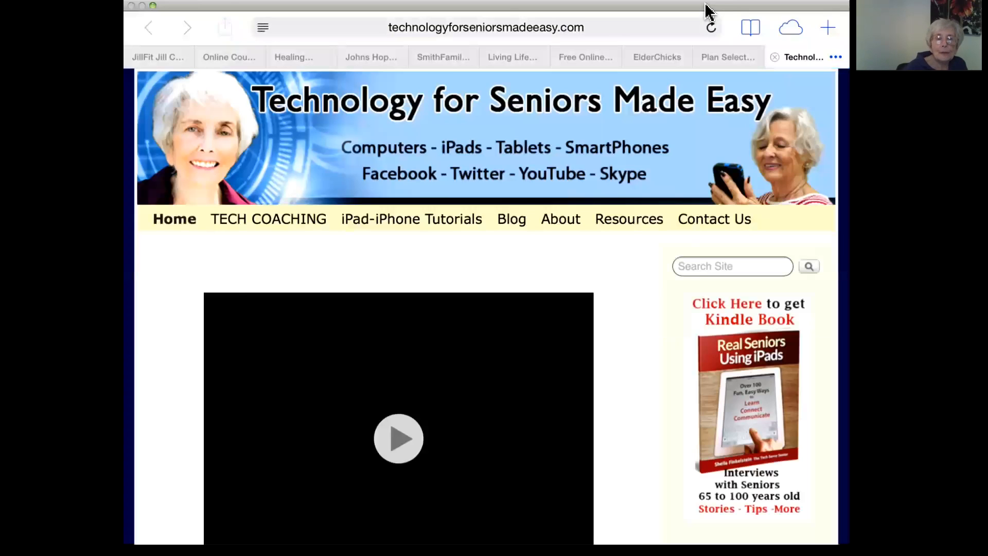
Navigate Safari to youtube.com, reaching the Technology for Seniors channel.
{"action": "left_click", "coordinate": [224, 27]}
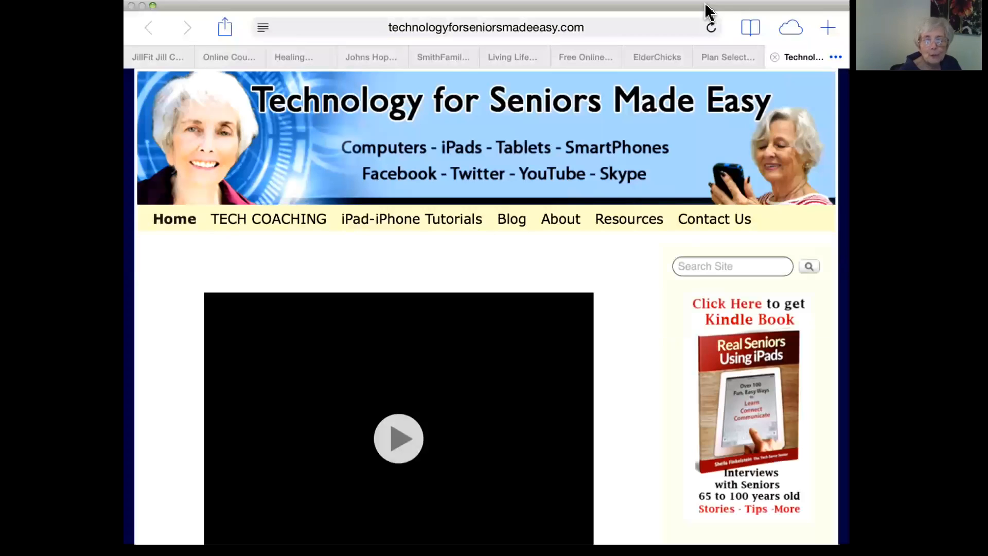
{"action": "left_click", "coordinate": [484, 27]}
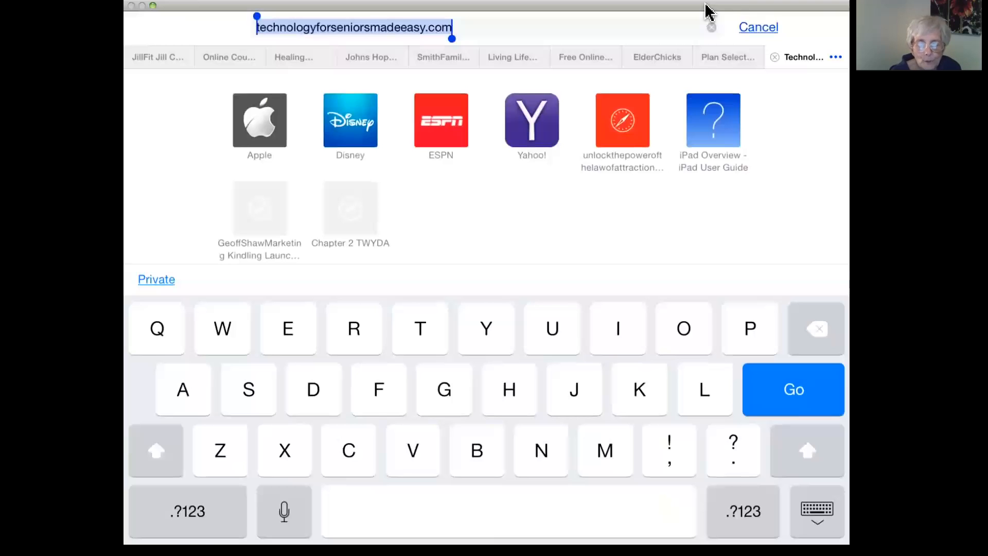
{"action": "type", "text": "youtube.com"}
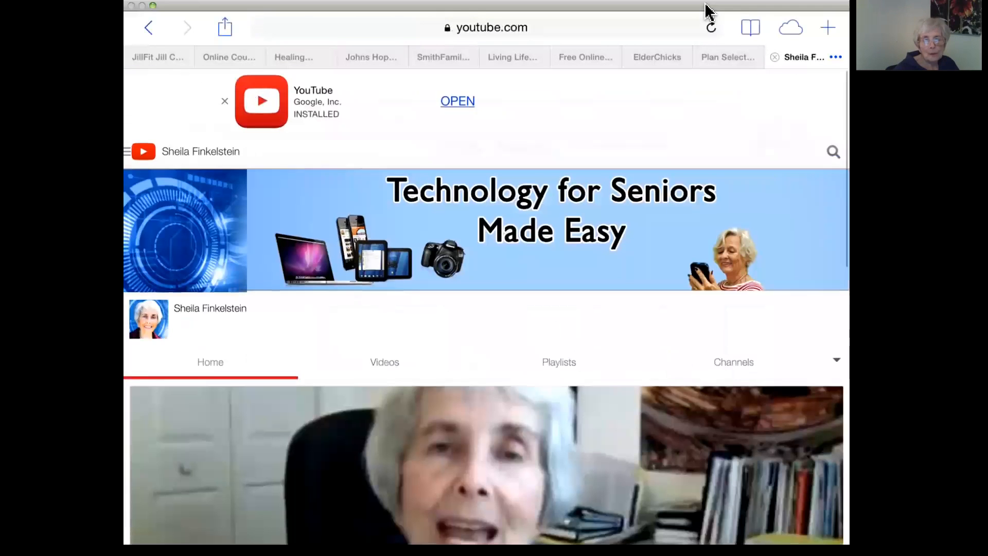
Scroll the channel's Uploads list past Pool Ladder to Hibiscus dances.
{"action": "scroll", "scroll_direction": "down", "scroll_amount": 3}
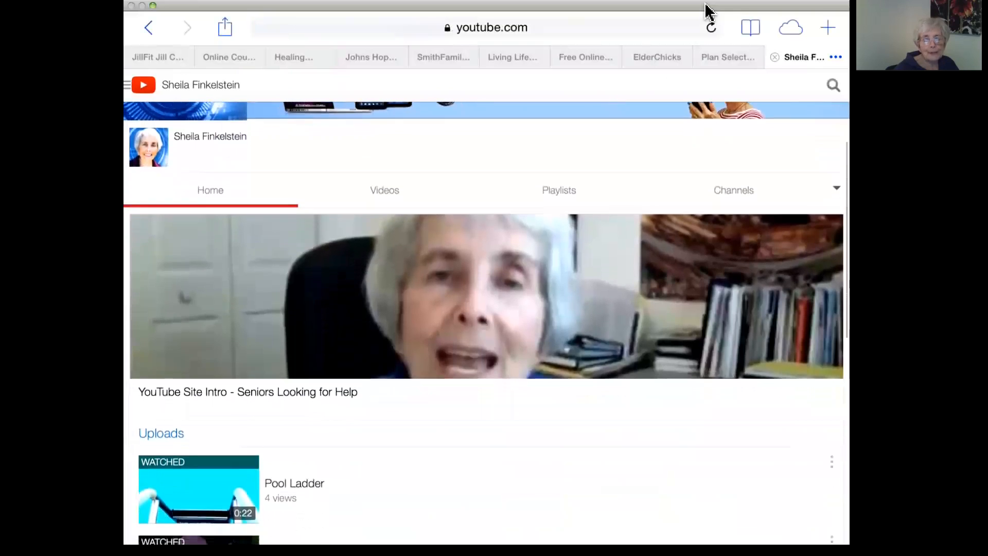
{"action": "scroll", "scroll_direction": "down", "scroll_amount": 3}
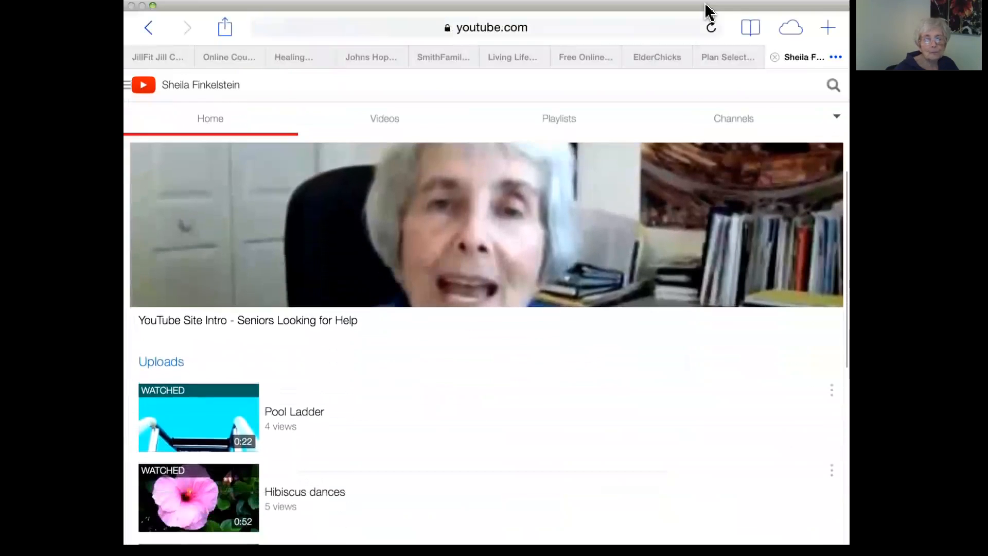
{"action": "scroll", "scroll_direction": "down", "scroll_amount": 3}
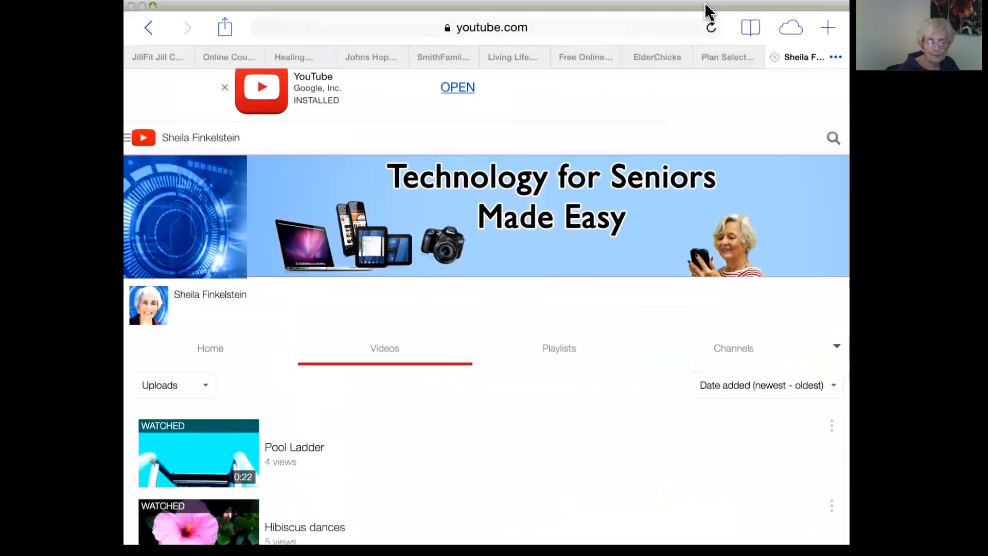
{"action": "scroll", "scroll_direction": "down", "scroll_amount": 3}
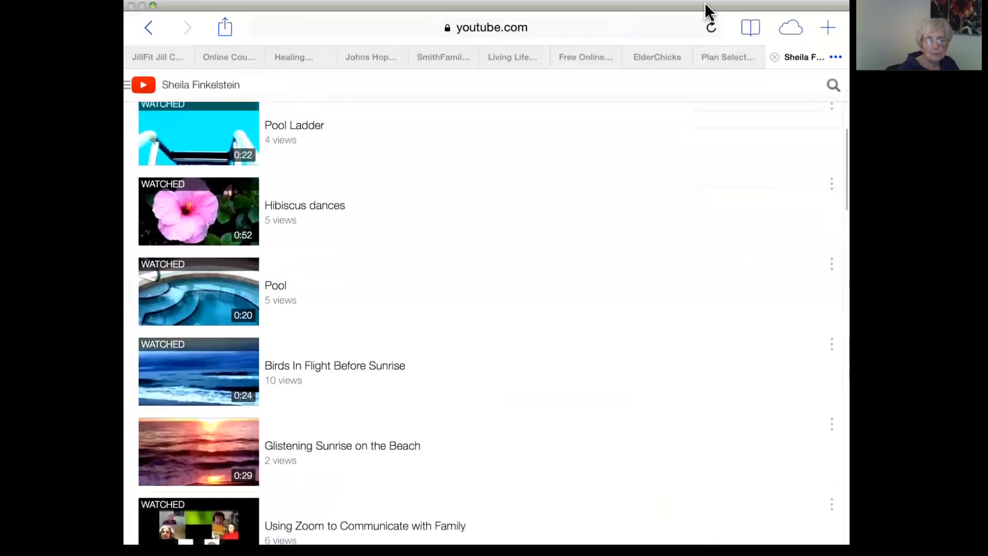
{"action": "scroll", "scroll_direction": "up", "scroll_amount": 3}
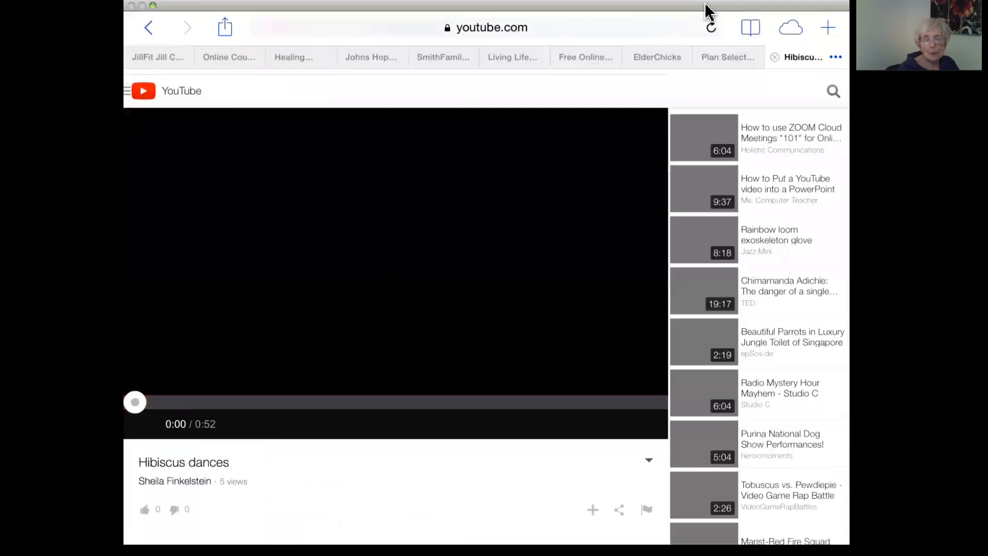
Play the Hibiscus dances video, then return to the iPad home screen.
{"action": "left_click", "coordinate": [396, 252]}
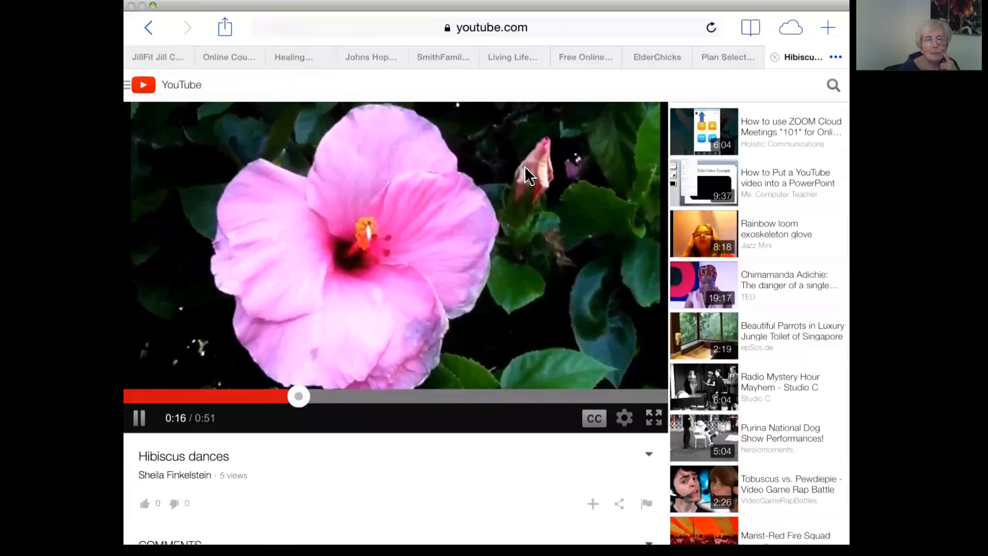
{"action": "left_click", "coordinate": [138, 417]}
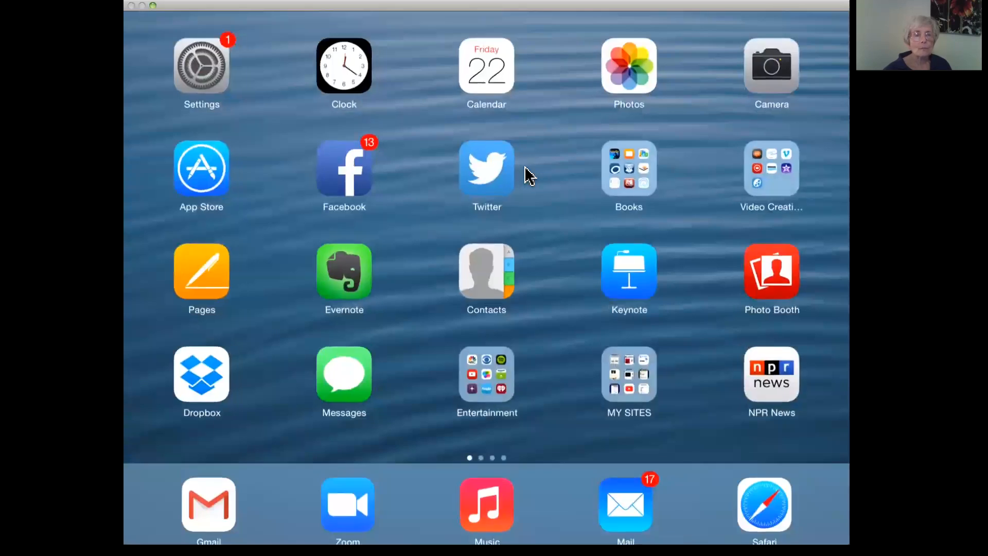
Select the Bird in Costa Rica upload from the Videos list and start its playback.
{"action": "left_click", "coordinate": [770, 65]}
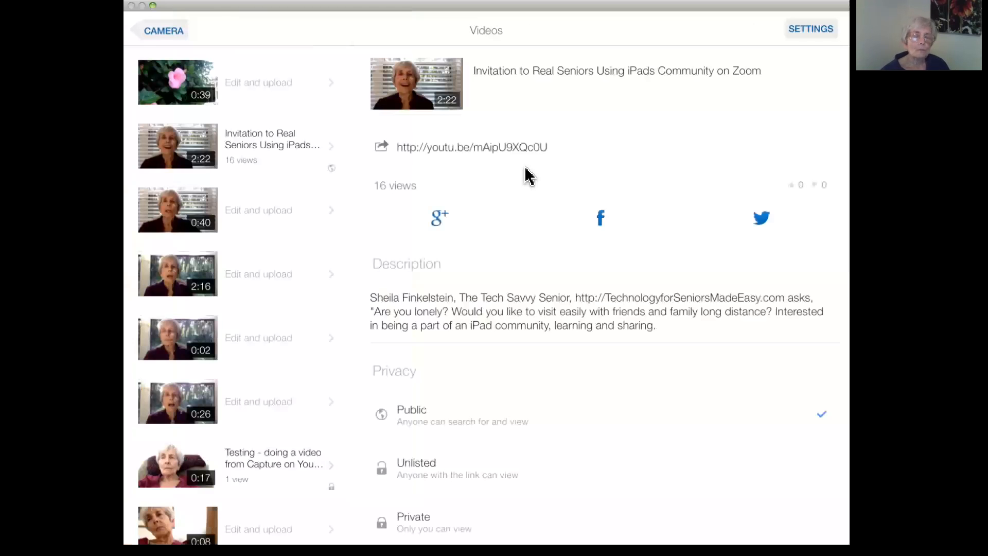
{"action": "scroll", "scroll_direction": "down", "scroll_amount": 3}
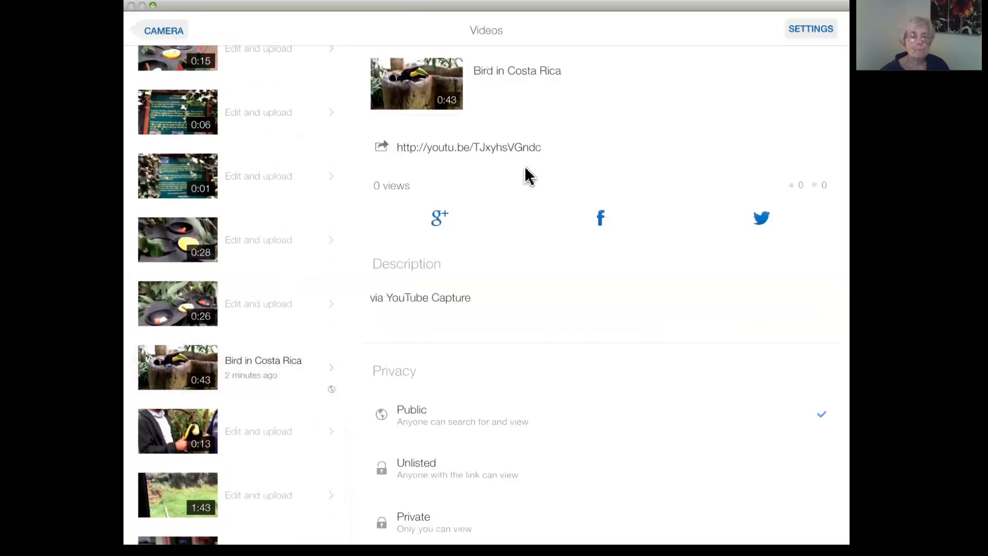
{"action": "left_click", "coordinate": [420, 297]}
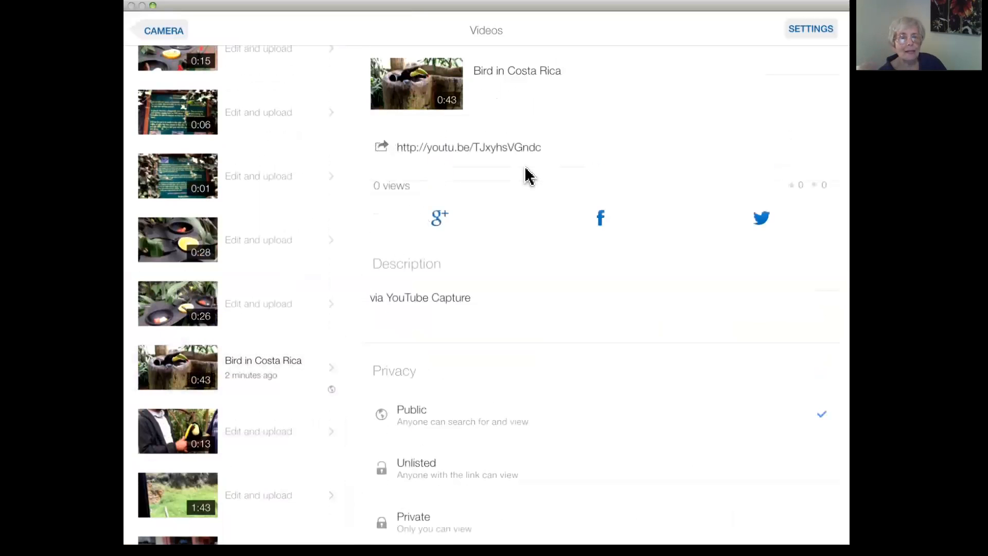
{"action": "left_click", "coordinate": [416, 82]}
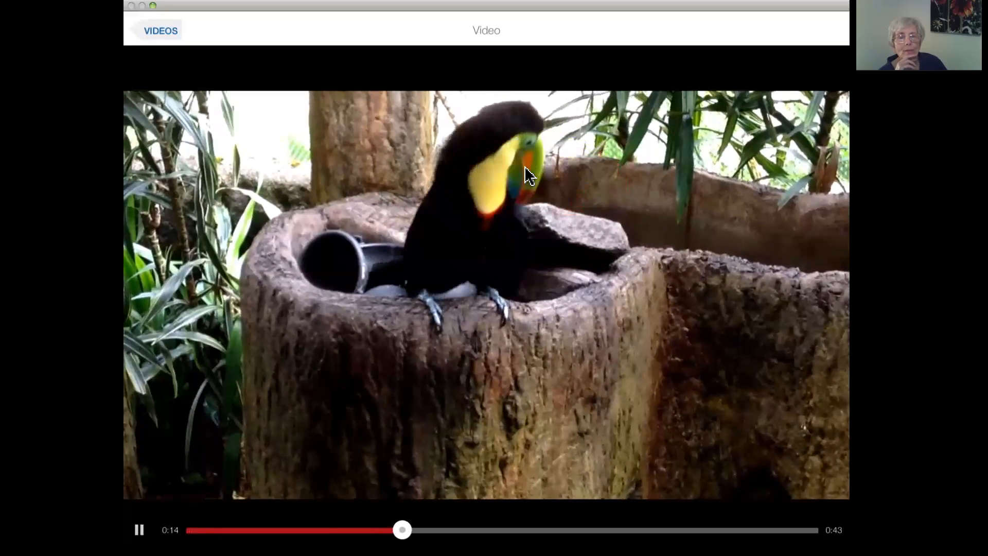
Pause the toucan video and leave the player to pick the butterfly feeder clip.
{"action": "left_click", "coordinate": [138, 529]}
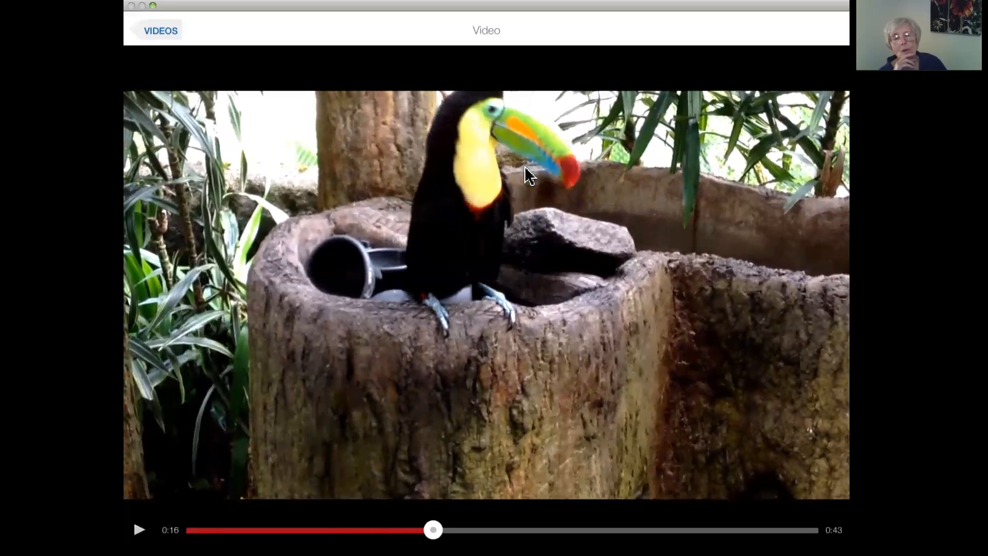
{"action": "left_click", "coordinate": [160, 30]}
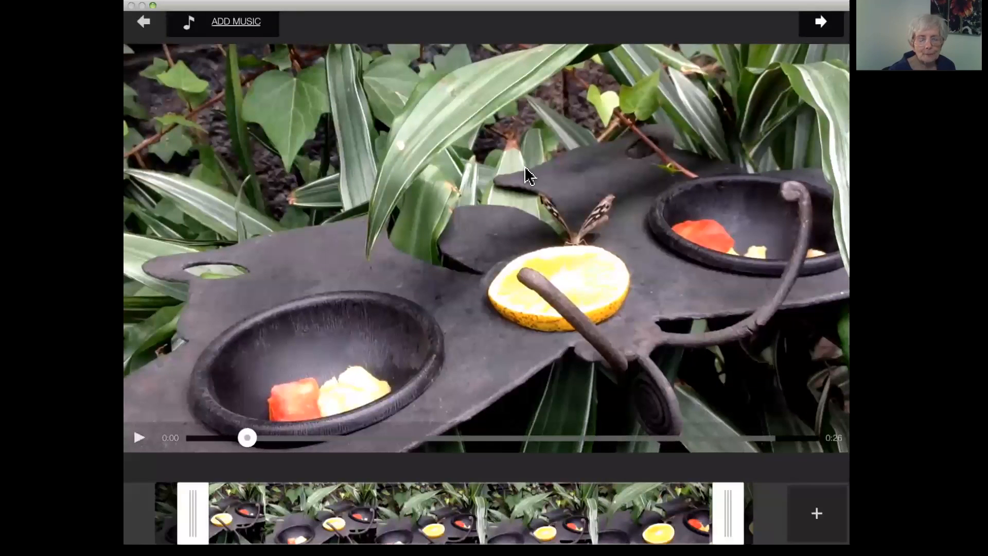
Exit the butterfly clip editor without changes, returning to the Videos list.
{"action": "left_click", "coordinate": [138, 437]}
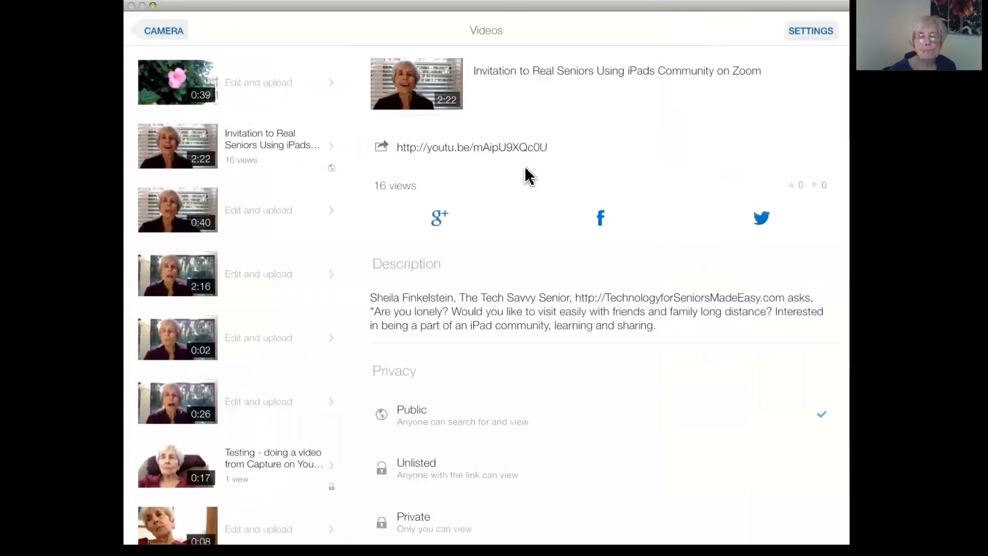
{"action": "mouse_move", "coordinate": [535, 37]}
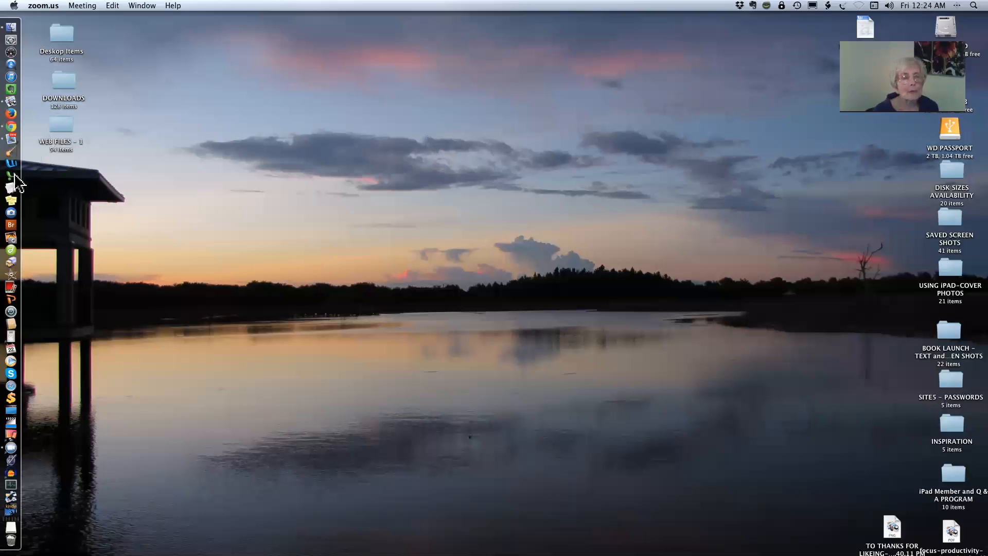
Bring Chrome forward on a new tab and browse to the channel page showing Bird in Costa Rica.
{"action": "left_click", "coordinate": [10, 113]}
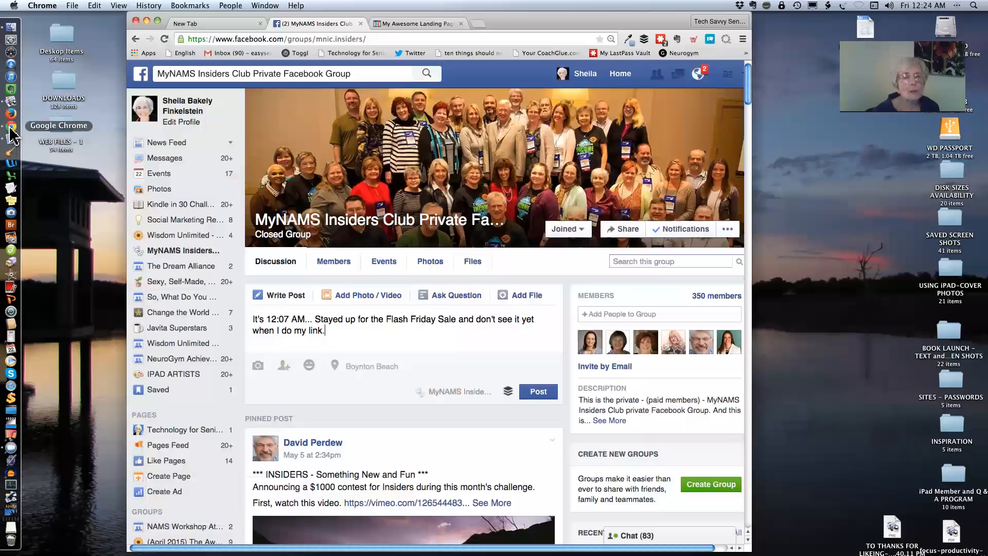
{"action": "mouse_move", "coordinate": [269, 21]}
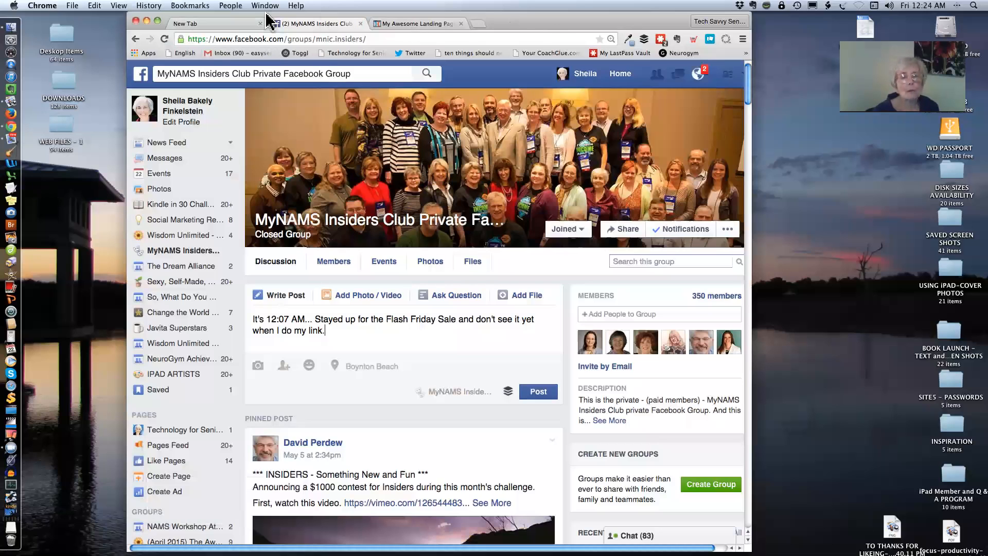
{"action": "left_click", "coordinate": [214, 24]}
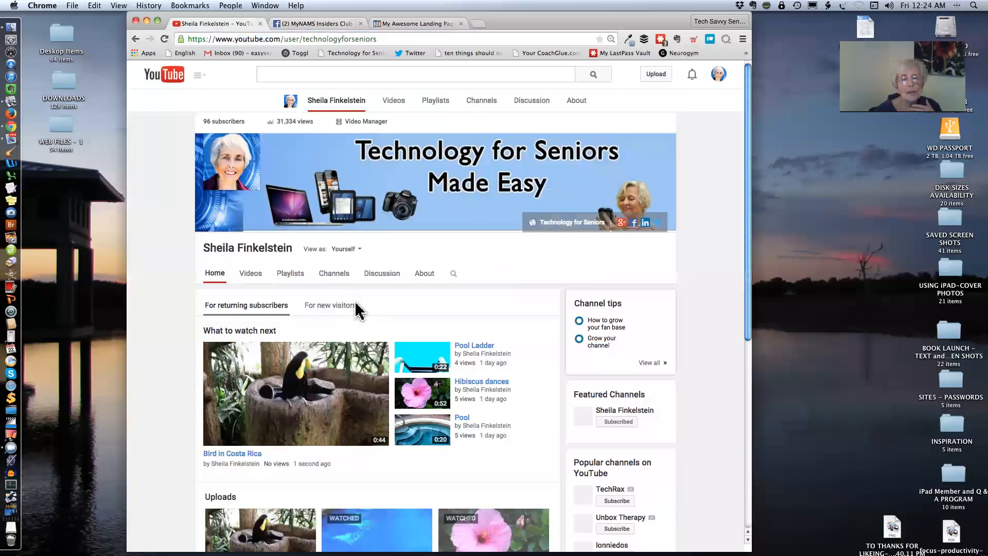
{"action": "scroll", "scroll_direction": "down", "scroll_amount": 3}
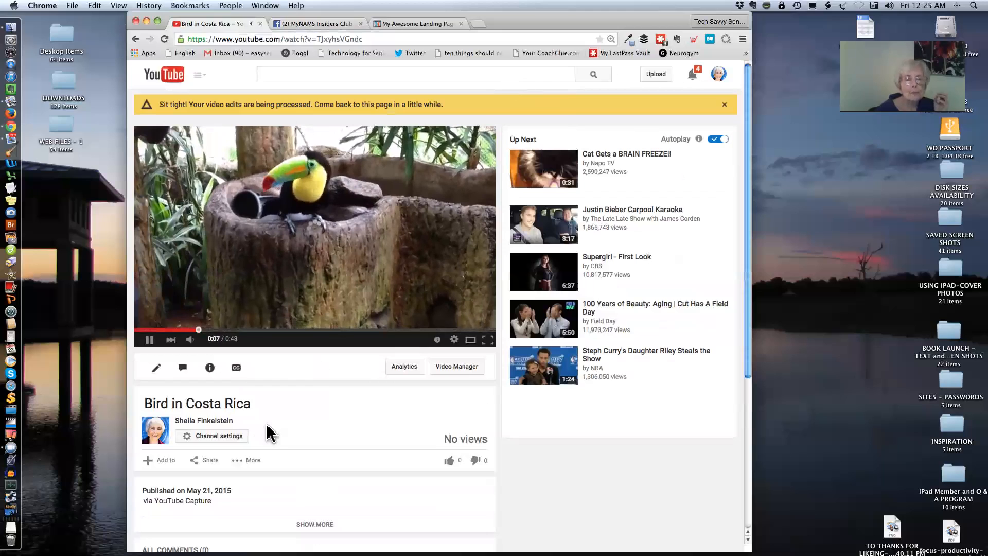
{"action": "mouse_move", "coordinate": [291, 441]}
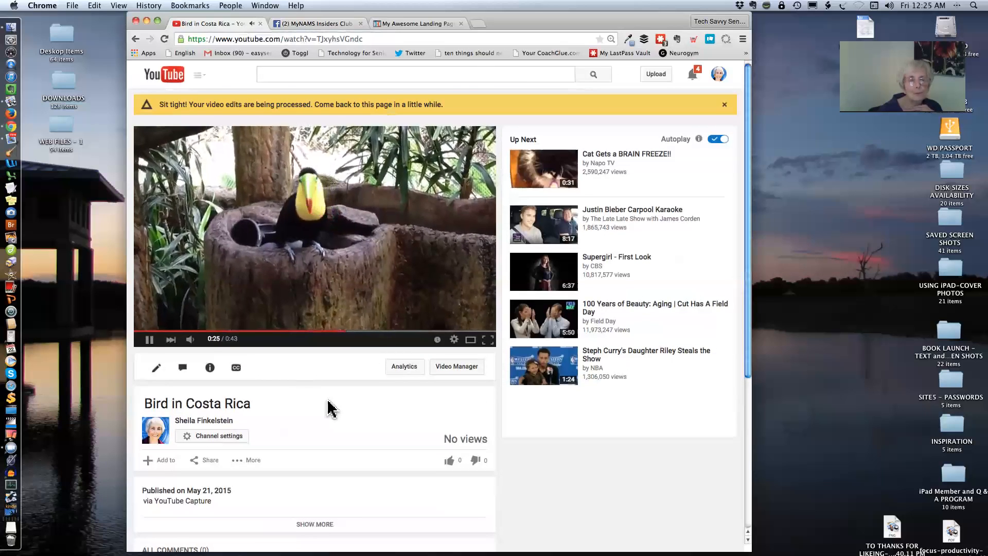
Make the Bird in Costa Rica title editable below the playing toucan video.
{"action": "left_click", "coordinate": [196, 403]}
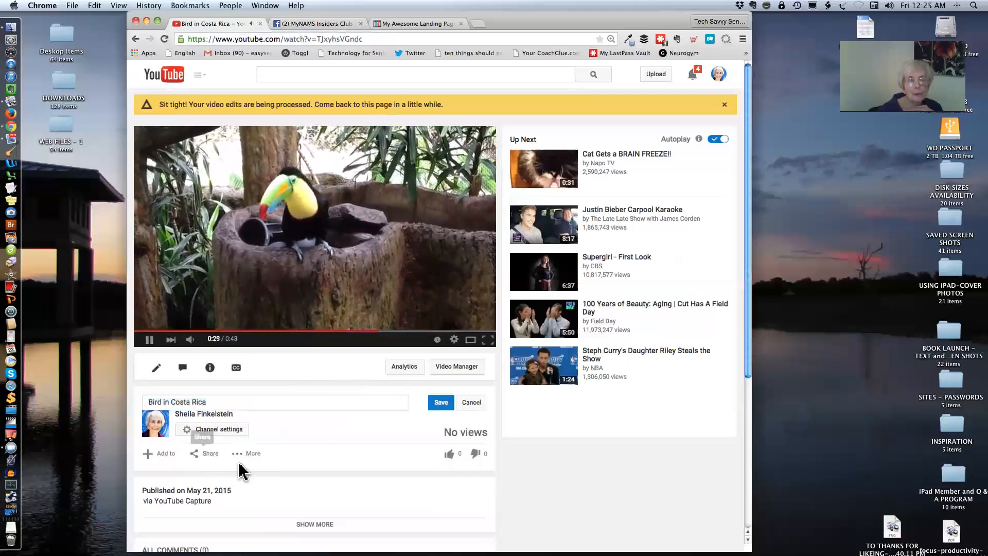
{"action": "scroll", "scroll_direction": "down", "scroll_amount": 3}
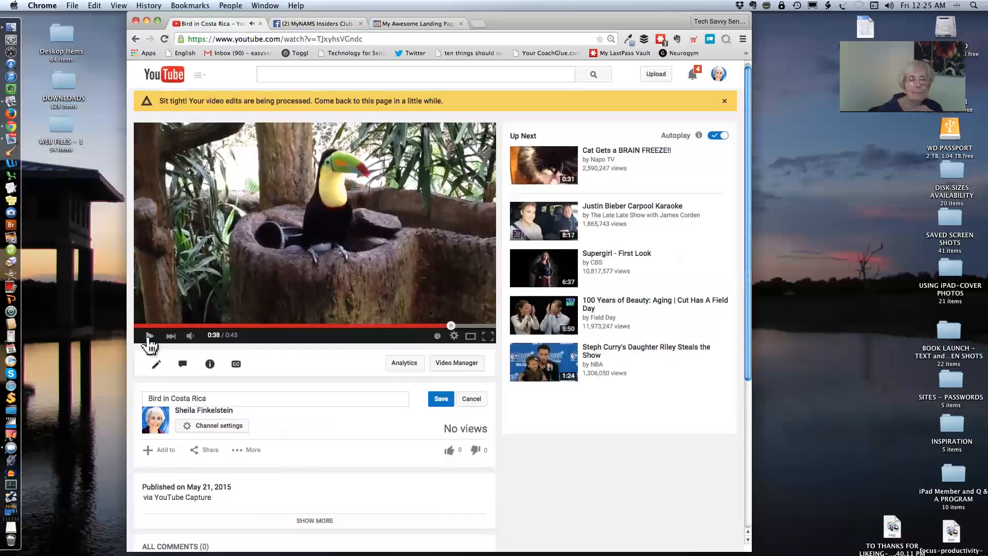
{"action": "mouse_move", "coordinate": [155, 369]}
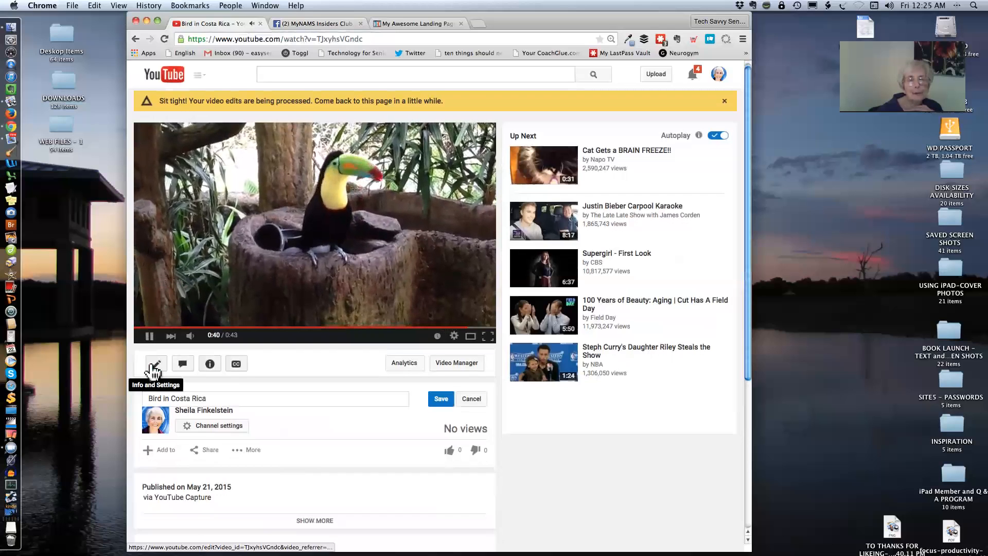
Load the Info and Settings edit page for the Bird in Costa Rica video.
{"action": "left_click", "coordinate": [156, 363]}
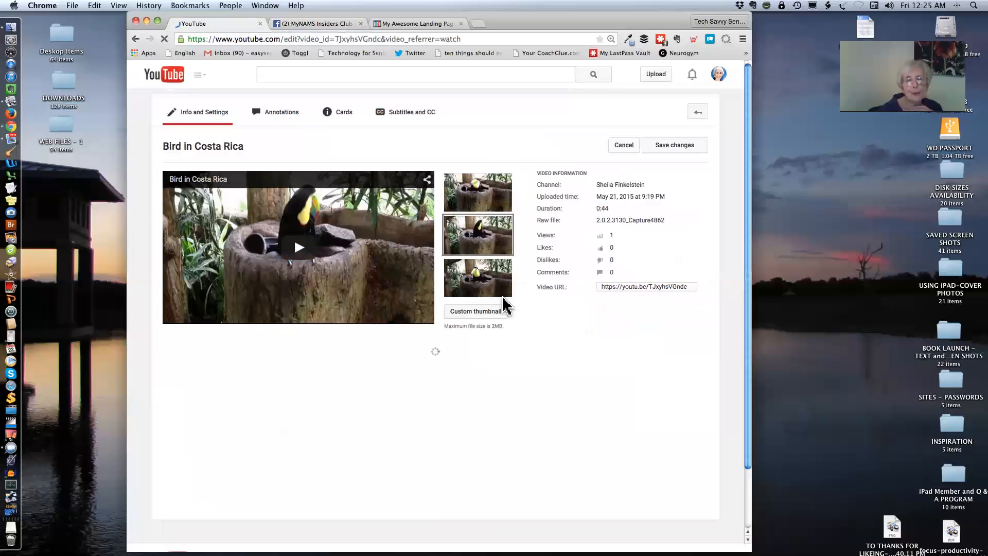
{"action": "mouse_move", "coordinate": [504, 270]}
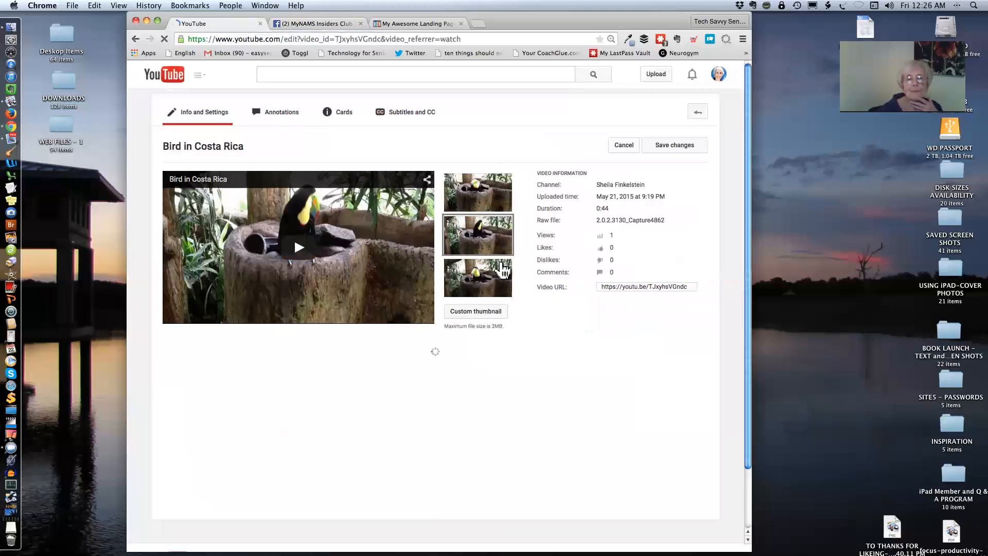